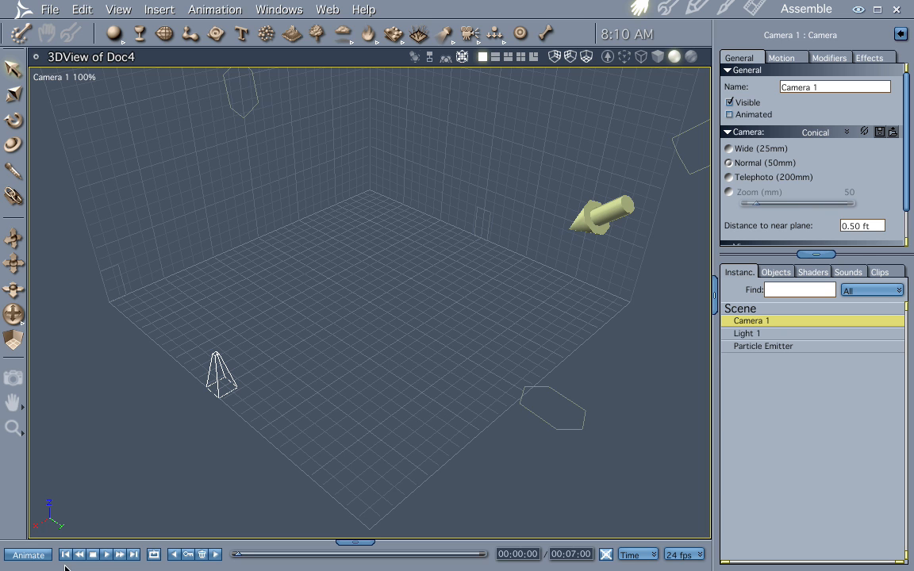
mouse_move(221, 388)
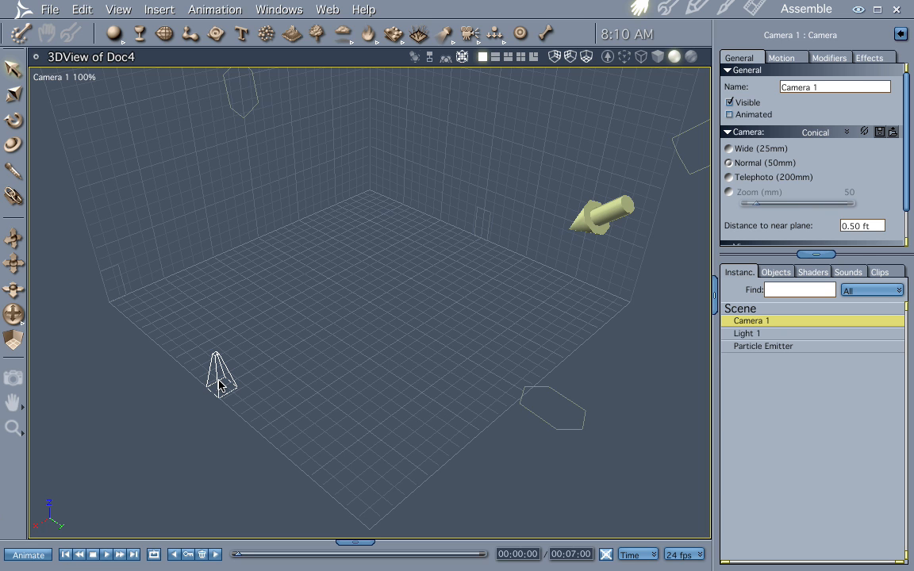
Select the Particle Emitter and open the Insert menu
left_click(763, 346)
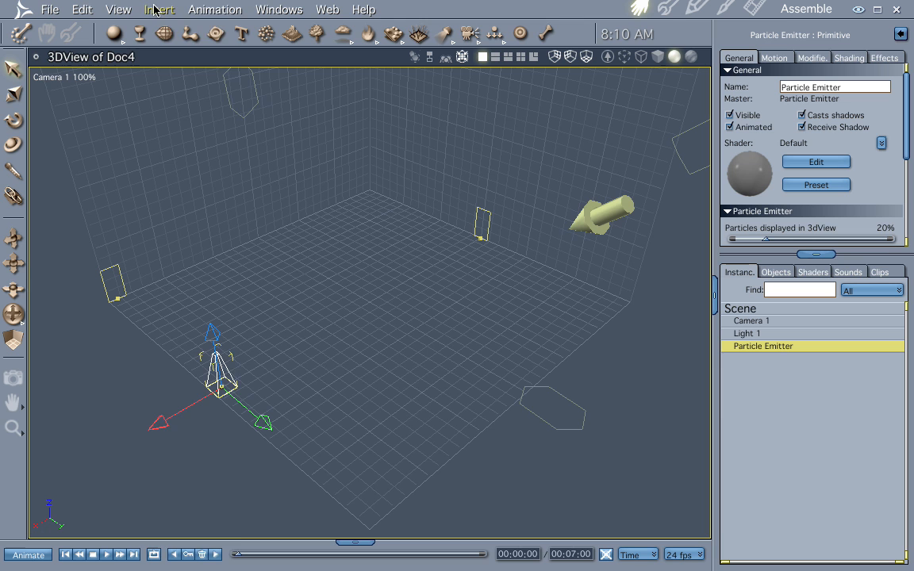
left_click(158, 9)
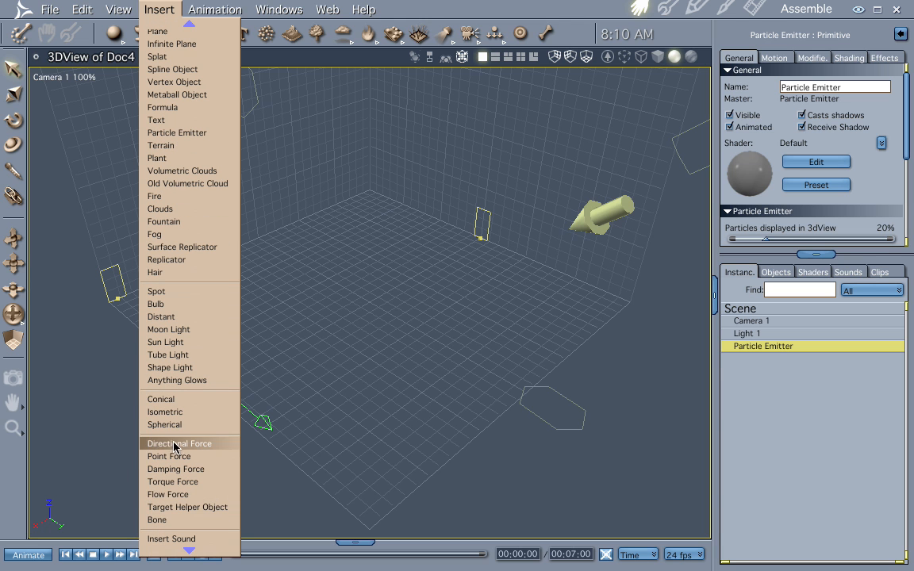
mouse_move(176, 456)
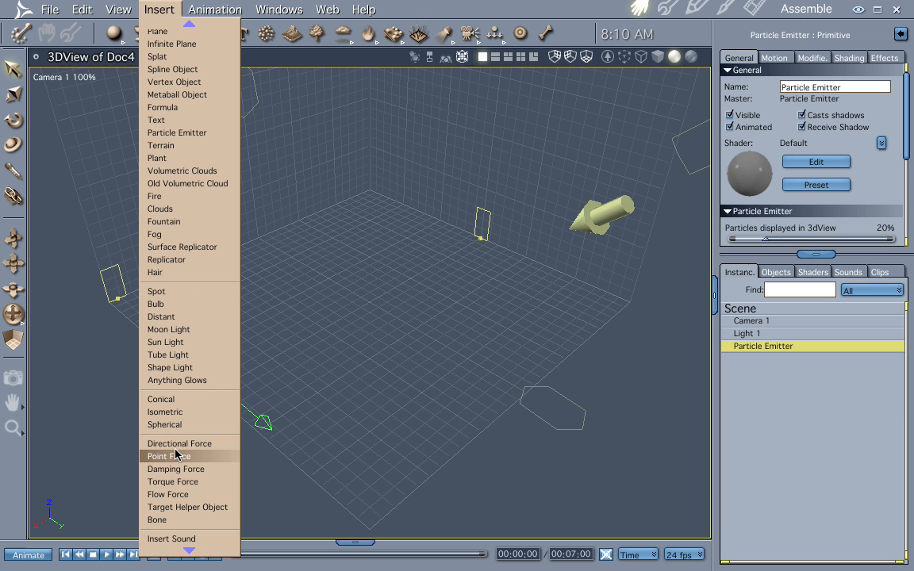
Choose Insert > Point Force to add the force object
left_click(166, 456)
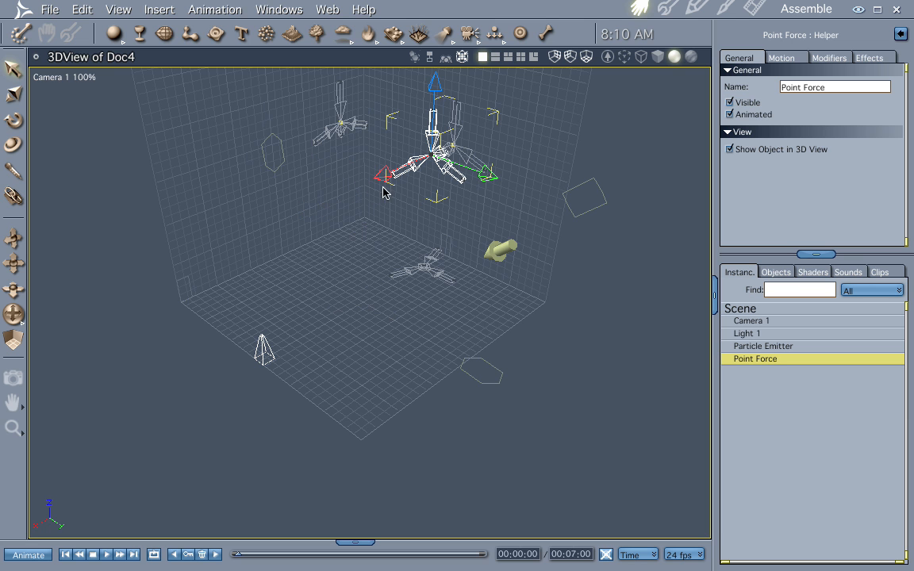
mouse_move(398, 331)
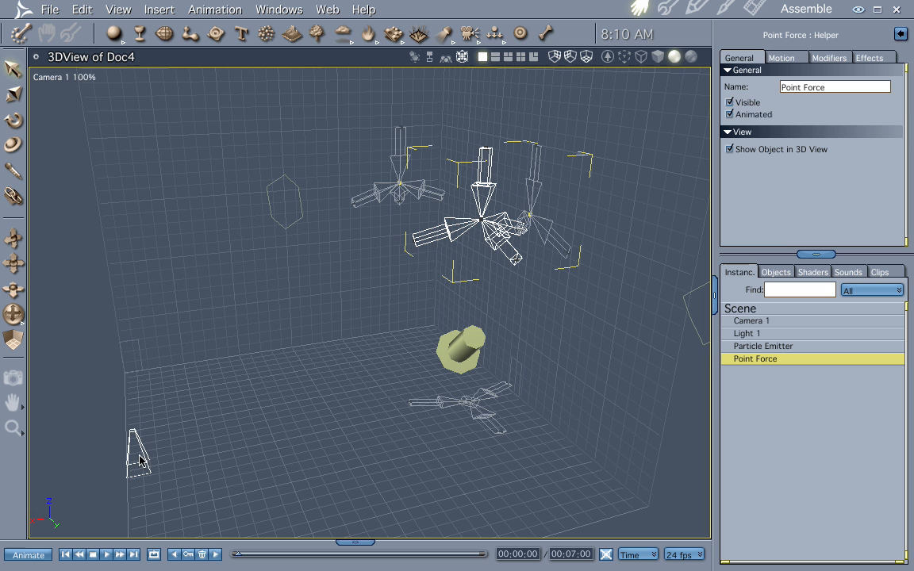
mouse_move(183, 439)
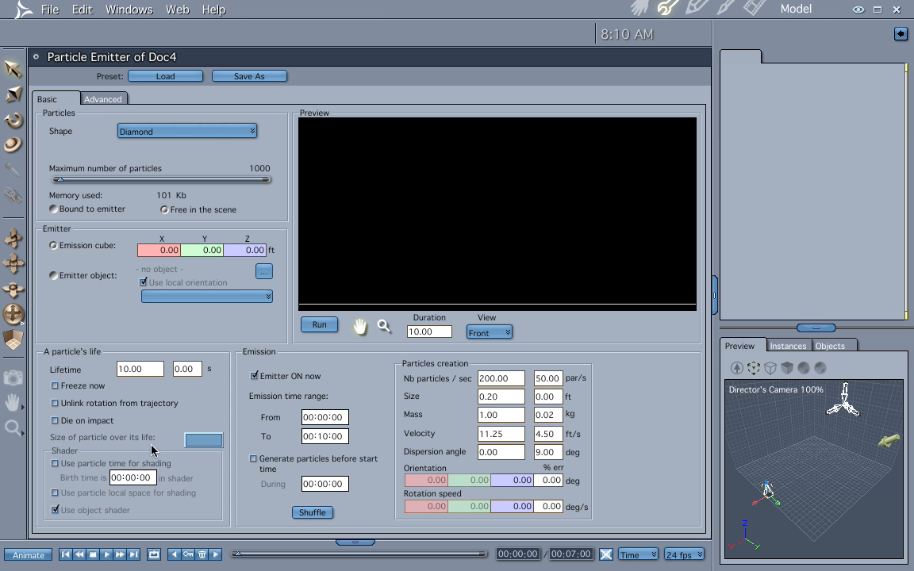
mouse_move(139, 110)
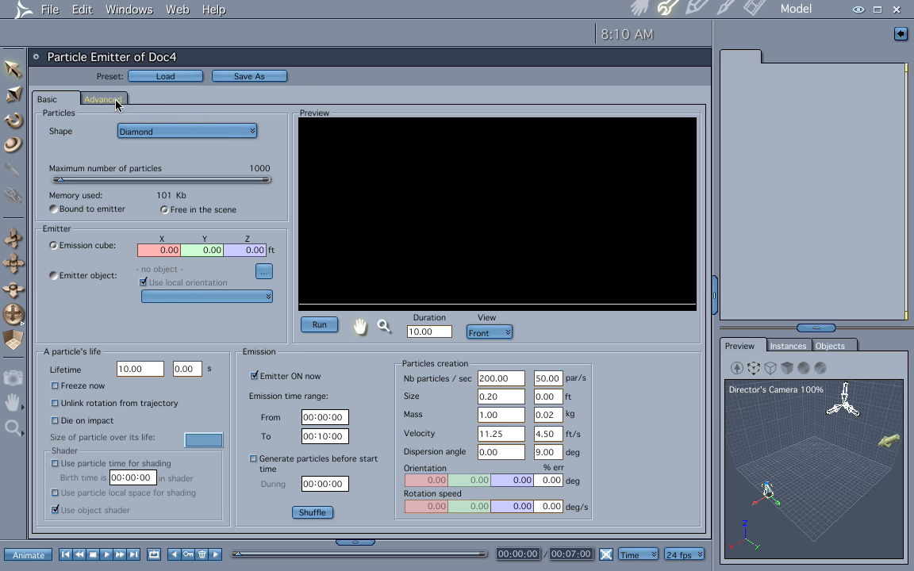
Set the particle shape to Facing camera and edit maximum particles to 500
left_click(186, 131)
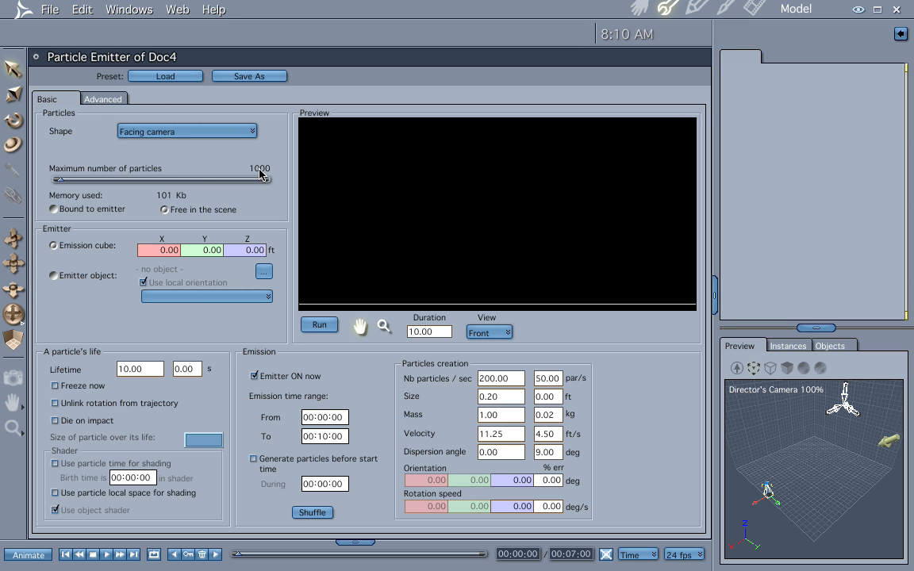
left_click(252, 169)
type("500")
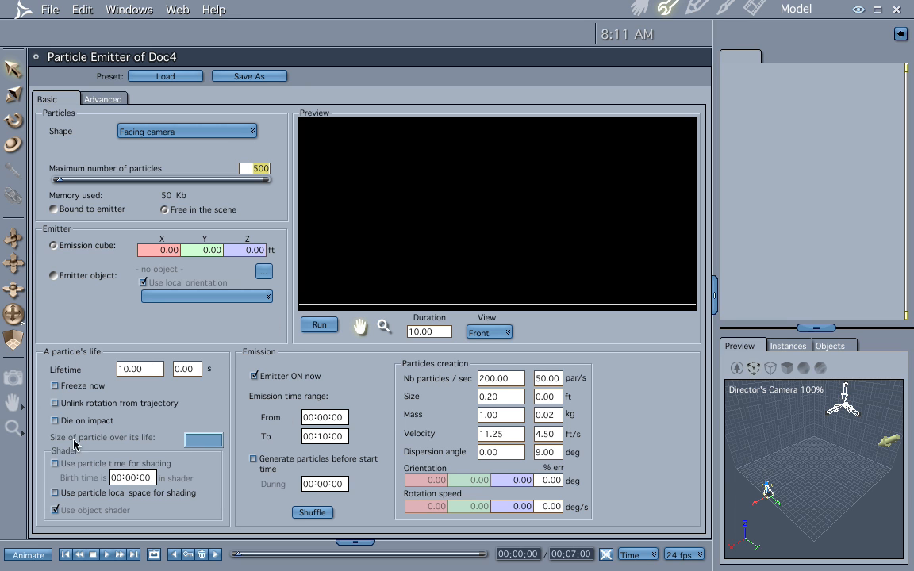
mouse_move(415, 409)
type("1")
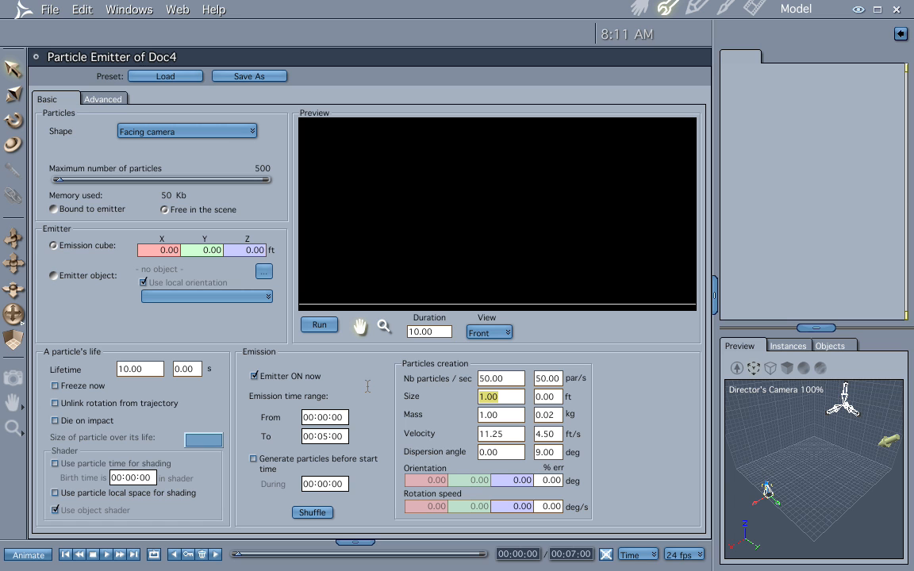
mouse_move(509, 433)
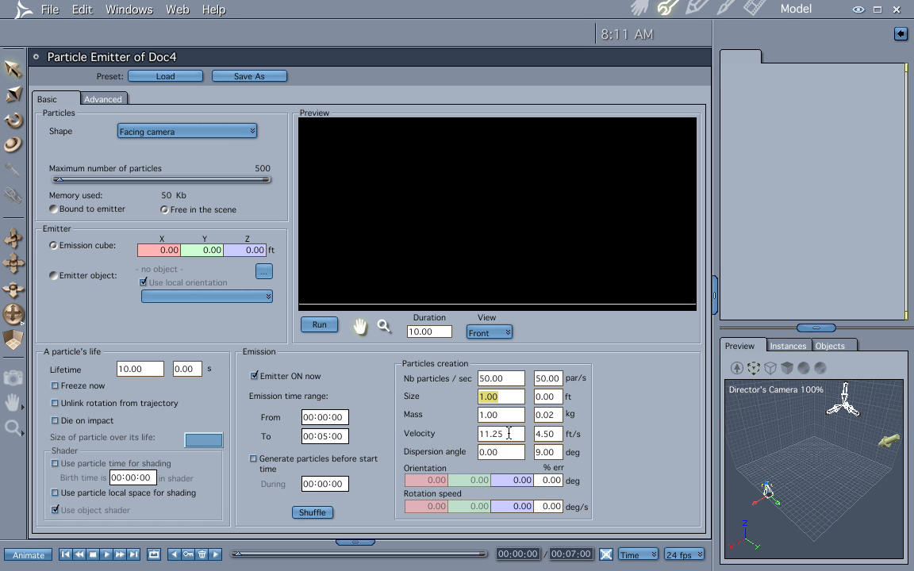
mouse_move(511, 443)
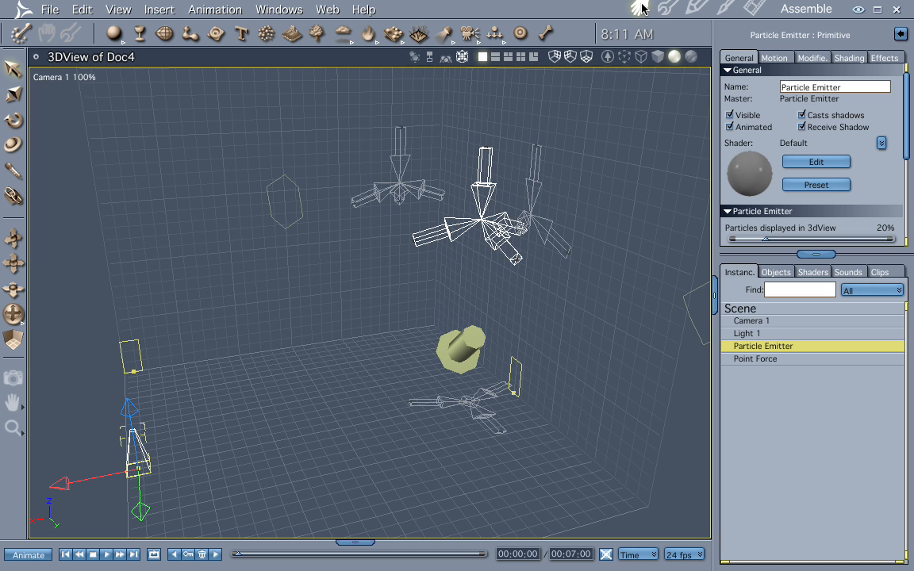
mouse_move(603, 31)
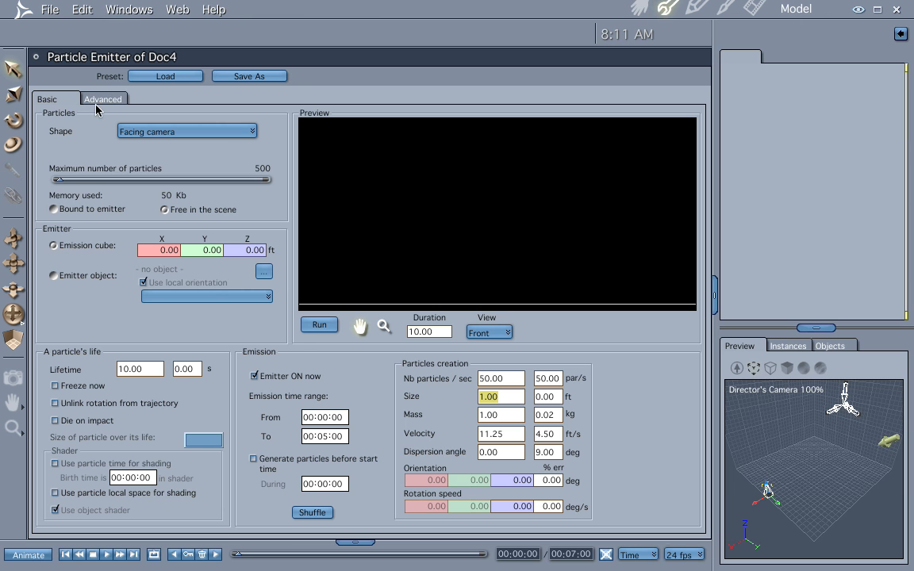
On the Advanced tab, set bounce factor to 0 and air friction to about 43%
left_click(103, 99)
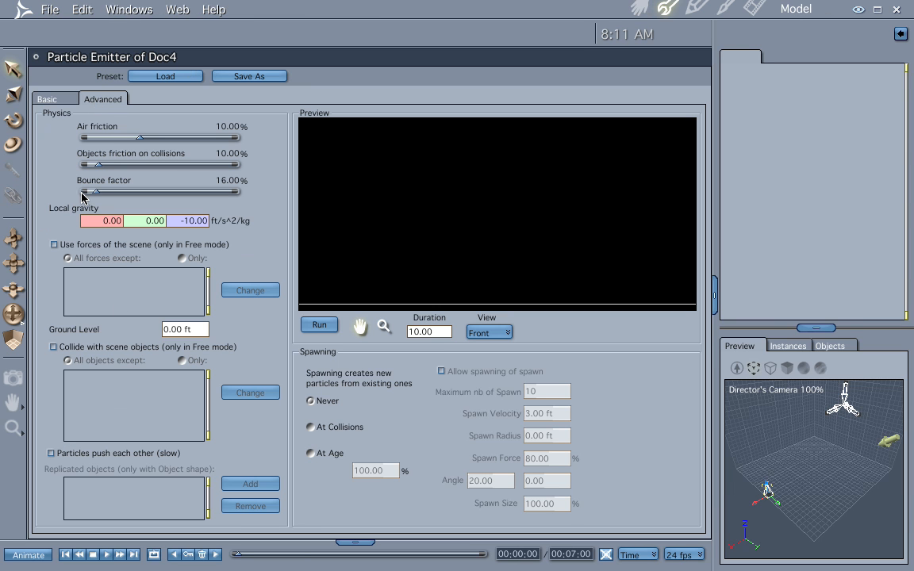
left_click_drag(95, 192, 85, 192)
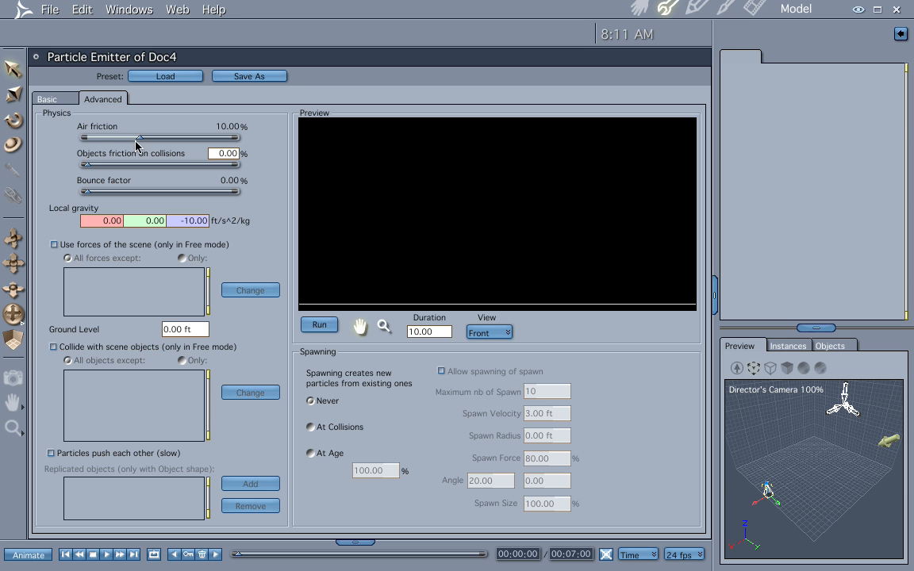
left_click_drag(141, 137, 156, 136)
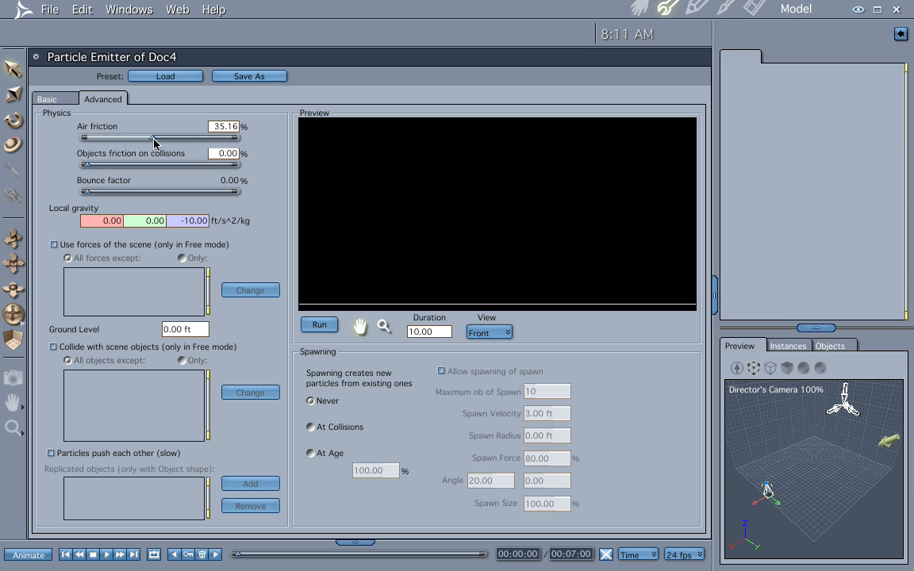
left_click_drag(147, 137, 162, 136)
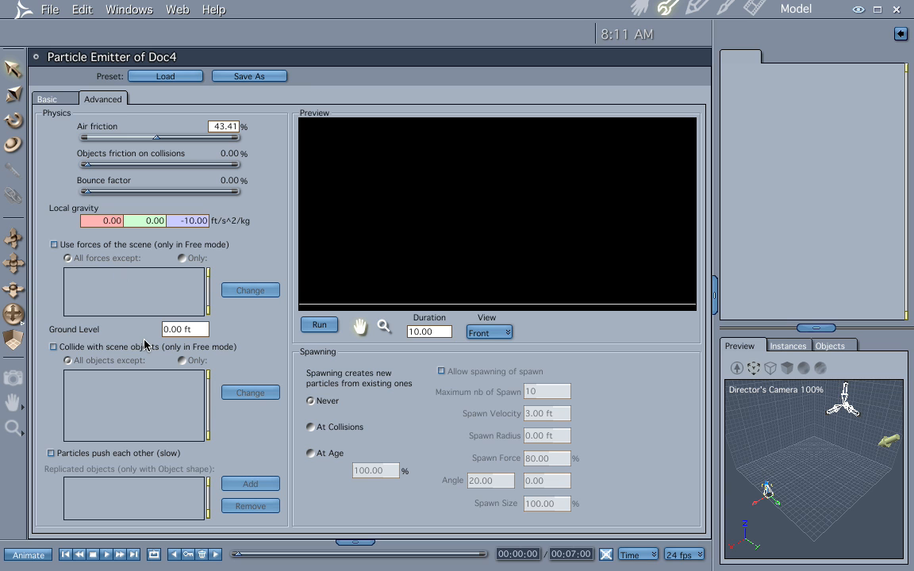
mouse_move(159, 150)
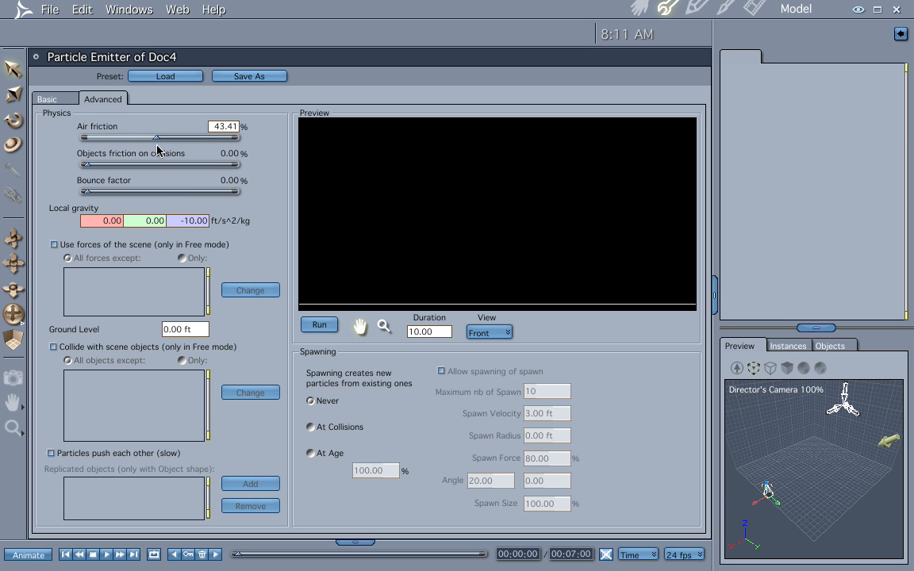
mouse_move(100, 178)
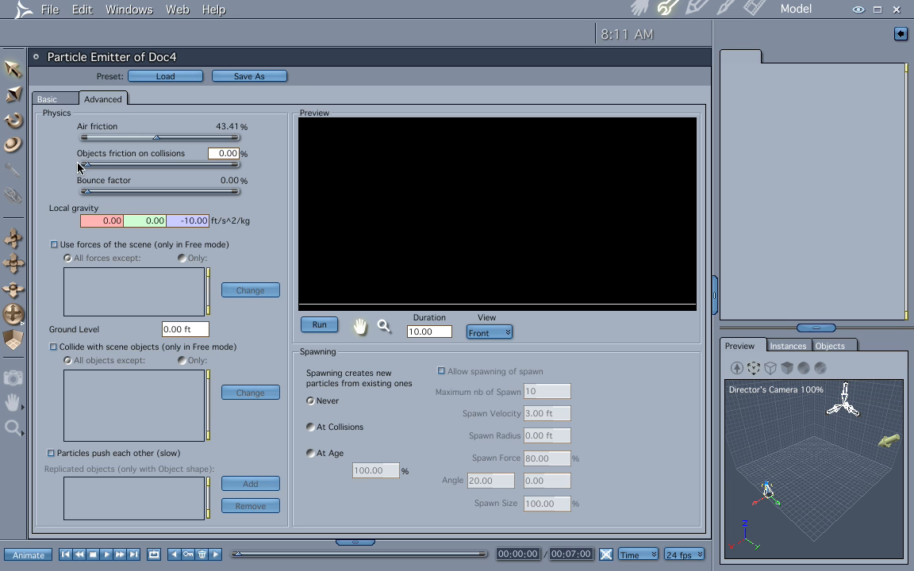
mouse_move(90, 180)
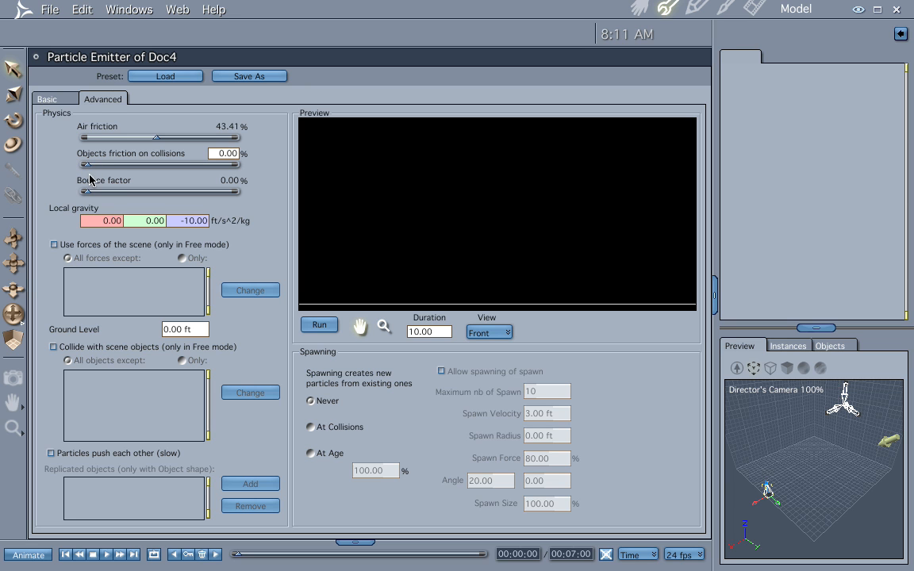
mouse_move(157, 141)
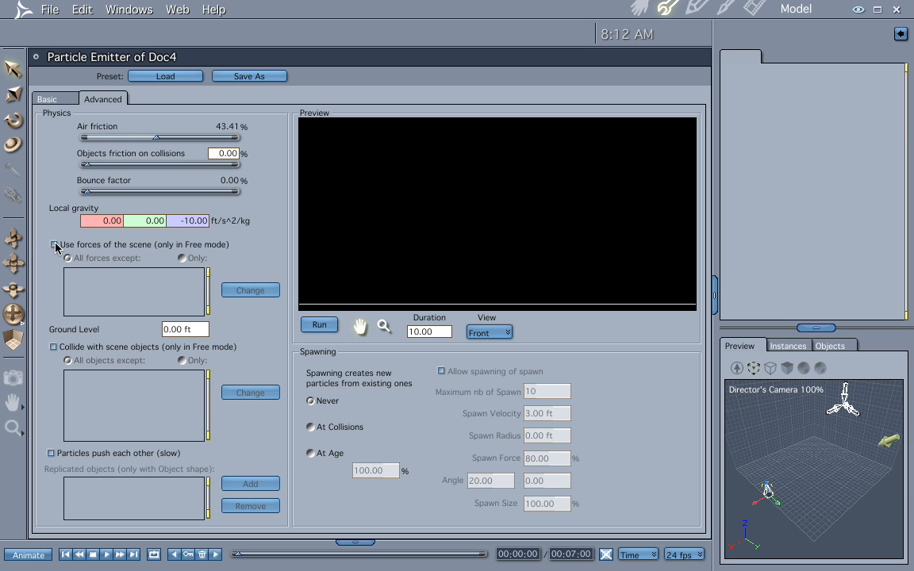
Enable 'Use forces of the scene', review the Basic tab, and close the emitter editor
left_click(53, 243)
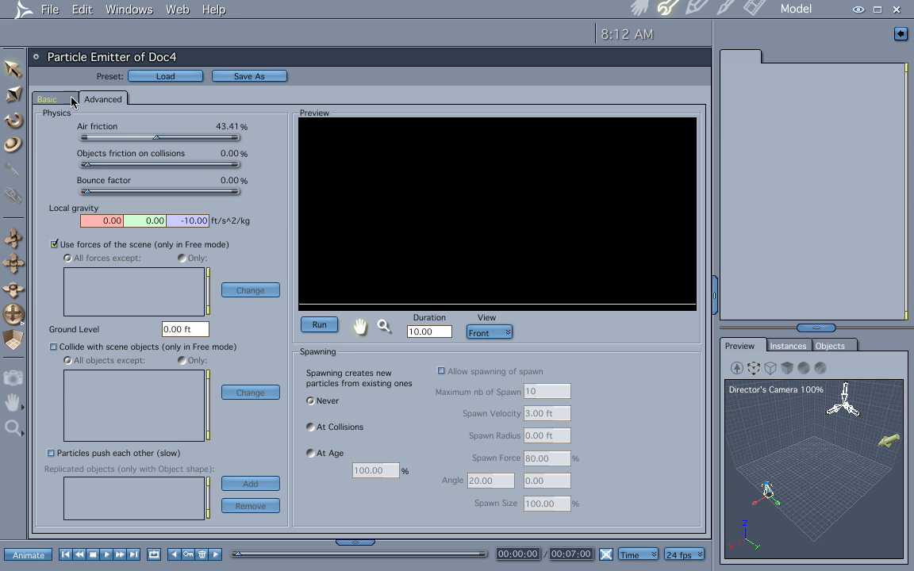
left_click(46, 98)
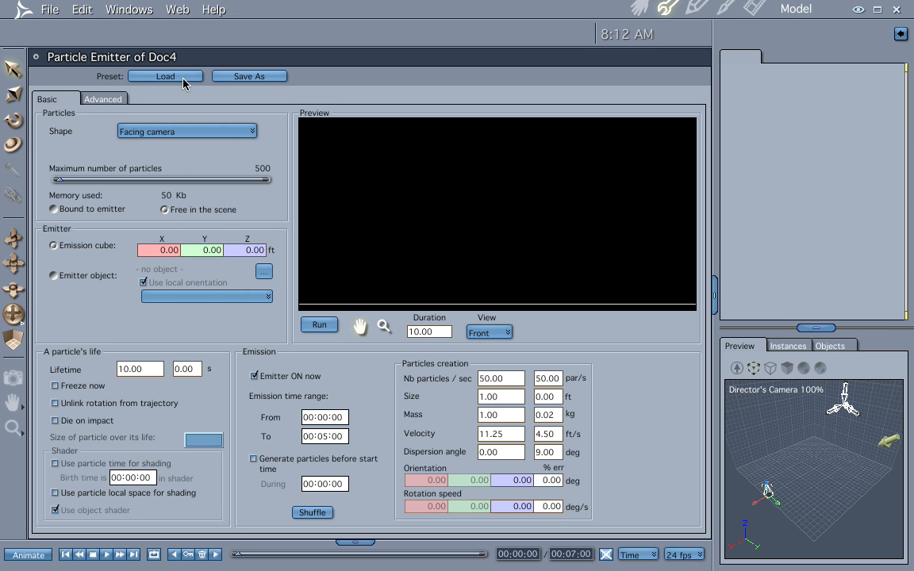
left_click(103, 99)
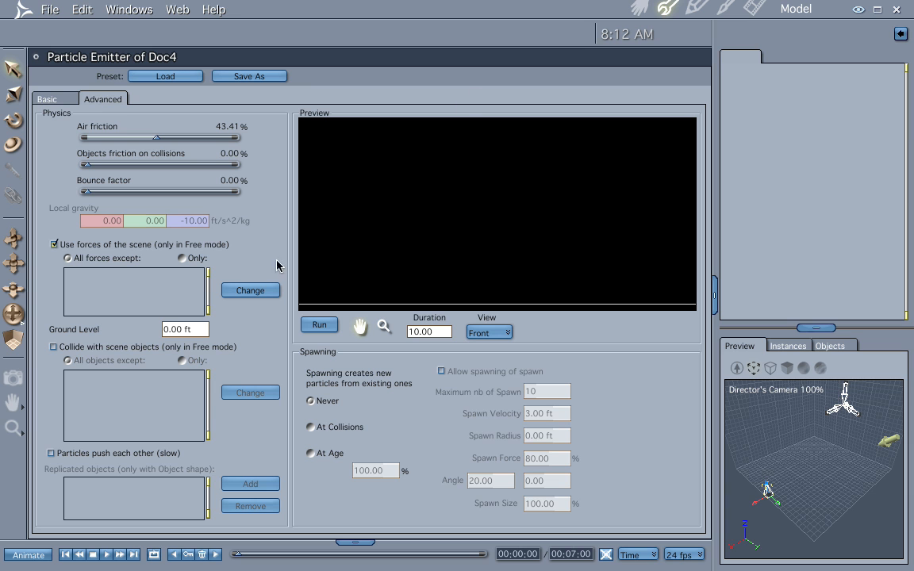
mouse_move(319, 314)
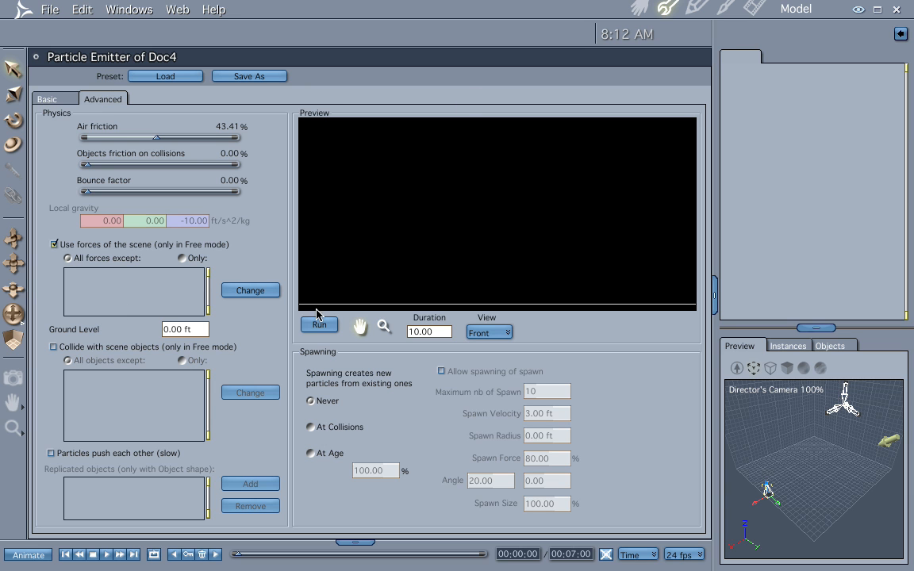
mouse_move(635, 38)
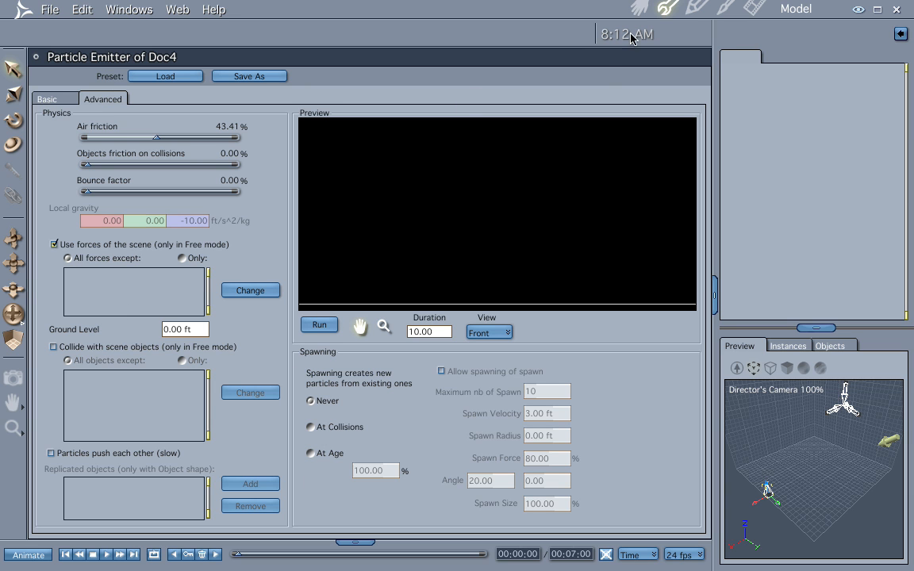
left_click(641, 8)
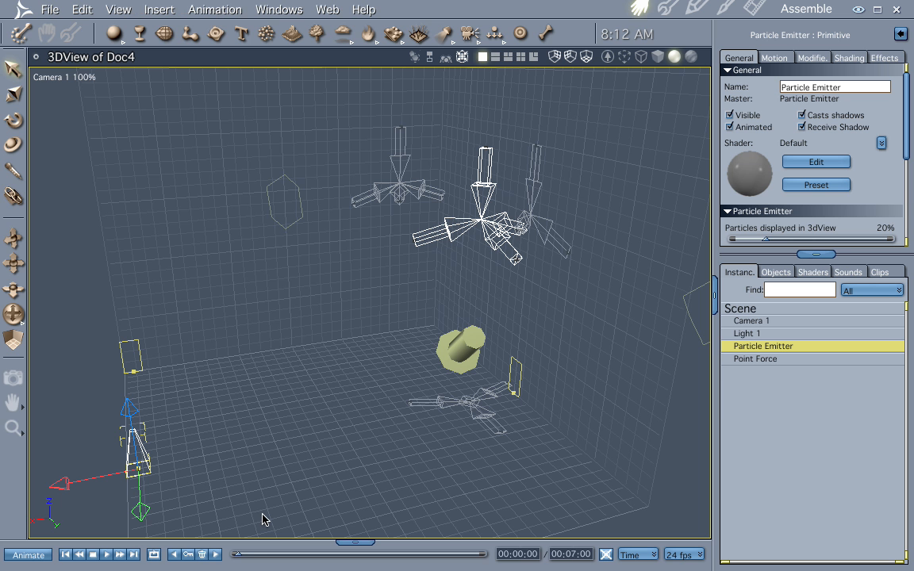
mouse_move(345, 558)
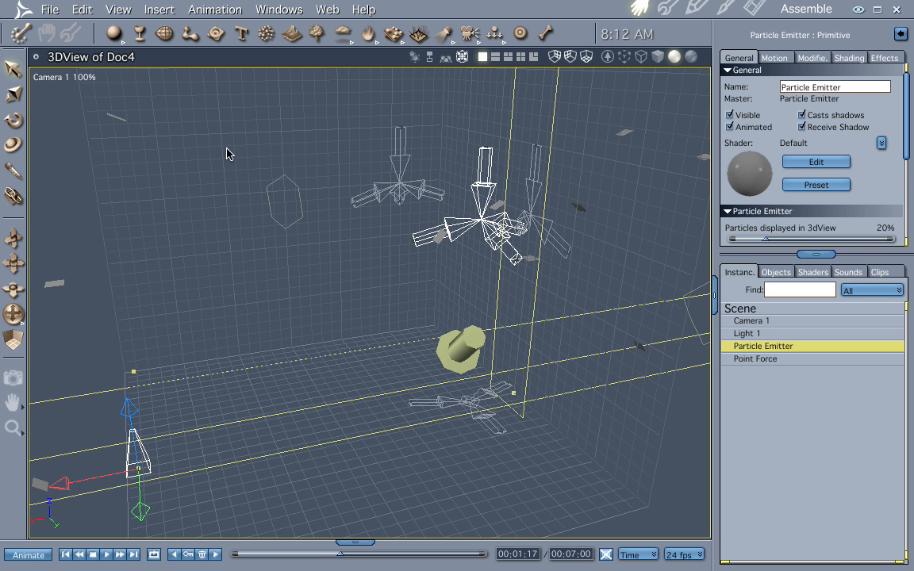
mouse_move(230, 310)
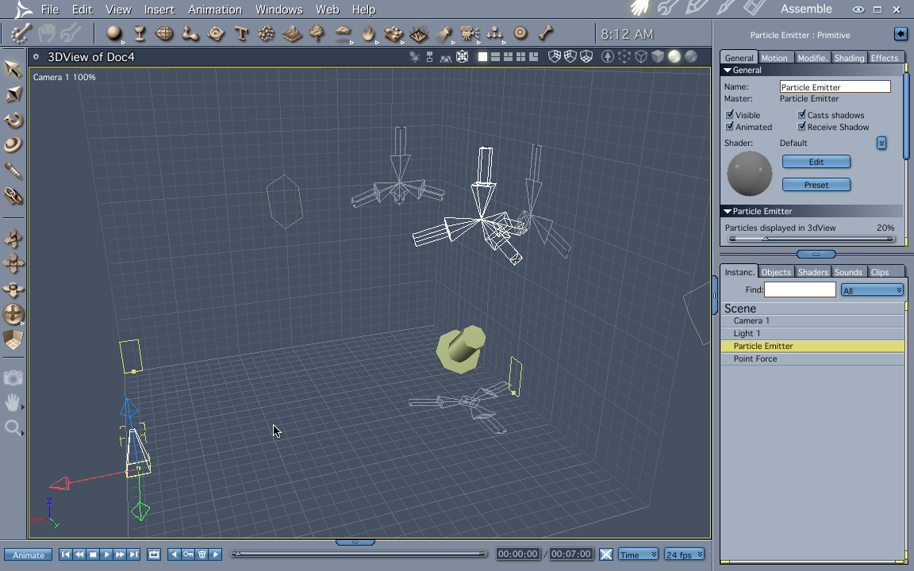
mouse_move(444, 252)
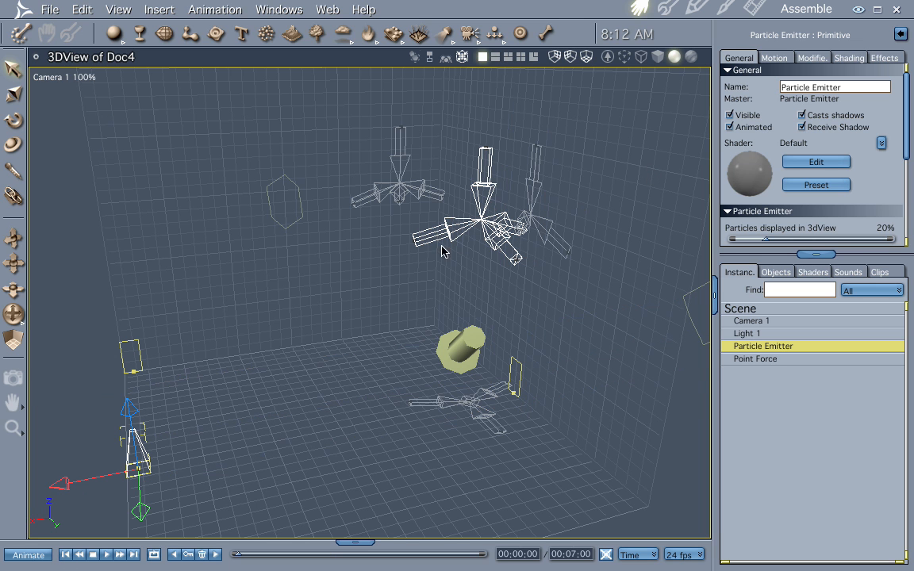
Select the Point Force and enter its Effects Strength value
left_click(755, 359)
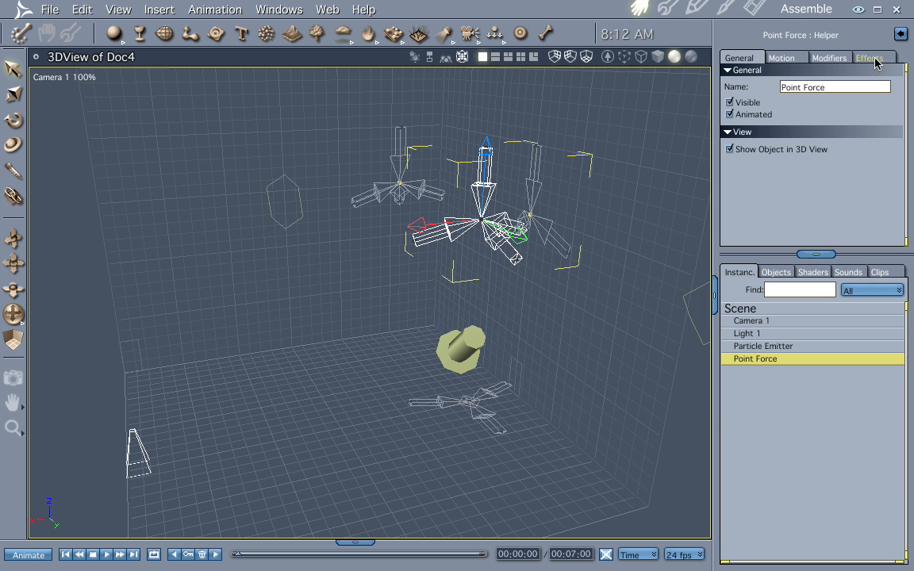
left_click(871, 59)
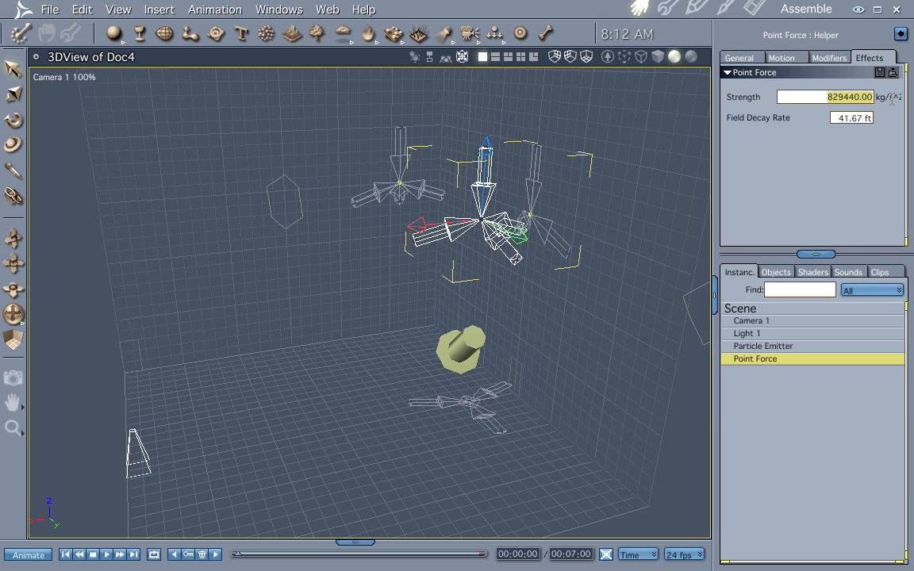
type("500")
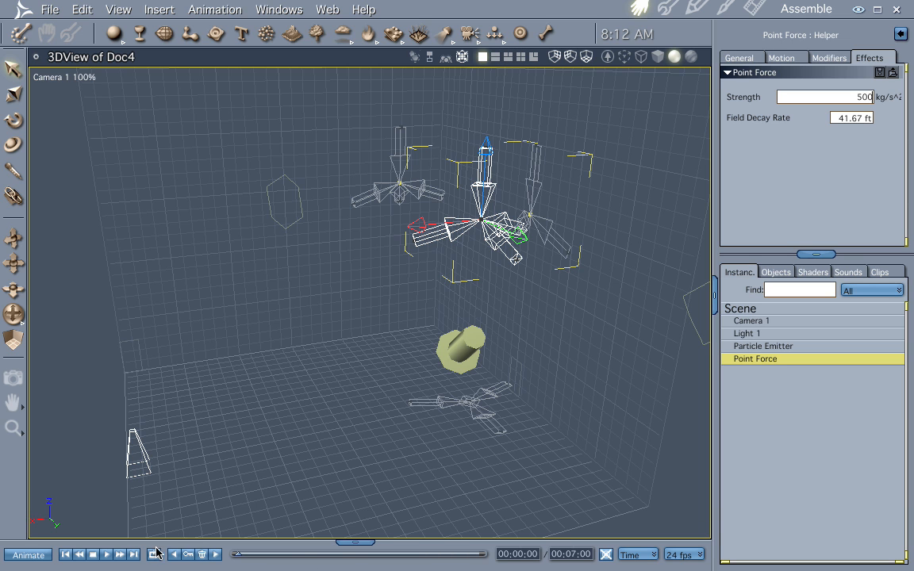
Scrub and play the timeline to preview particles, then rewind to the start
left_click_drag(339, 542, 347, 543)
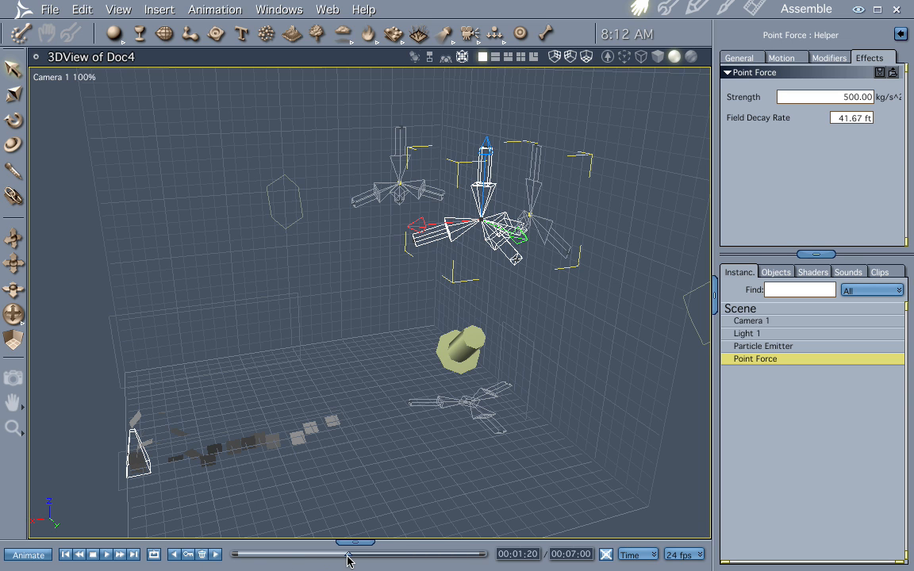
left_click_drag(347, 542, 383, 542)
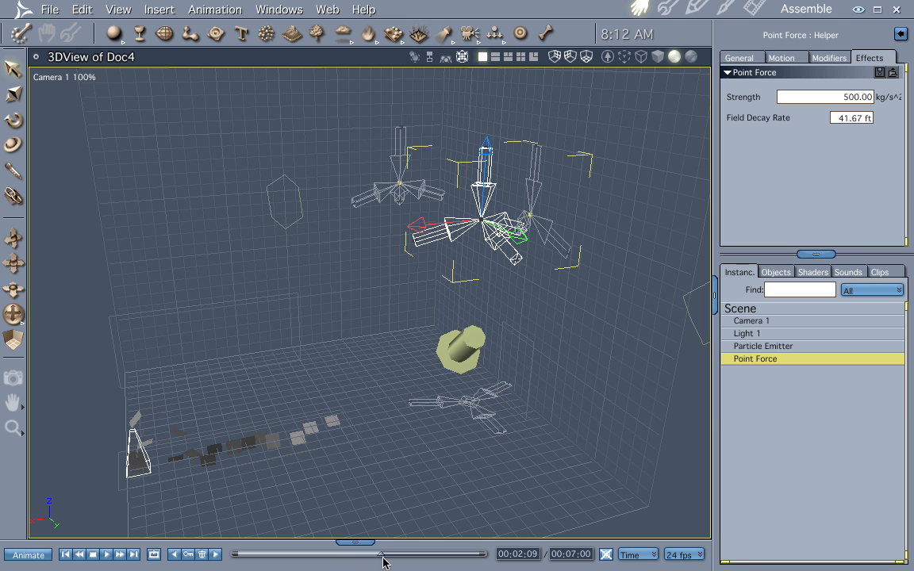
left_click_drag(383, 554, 423, 554)
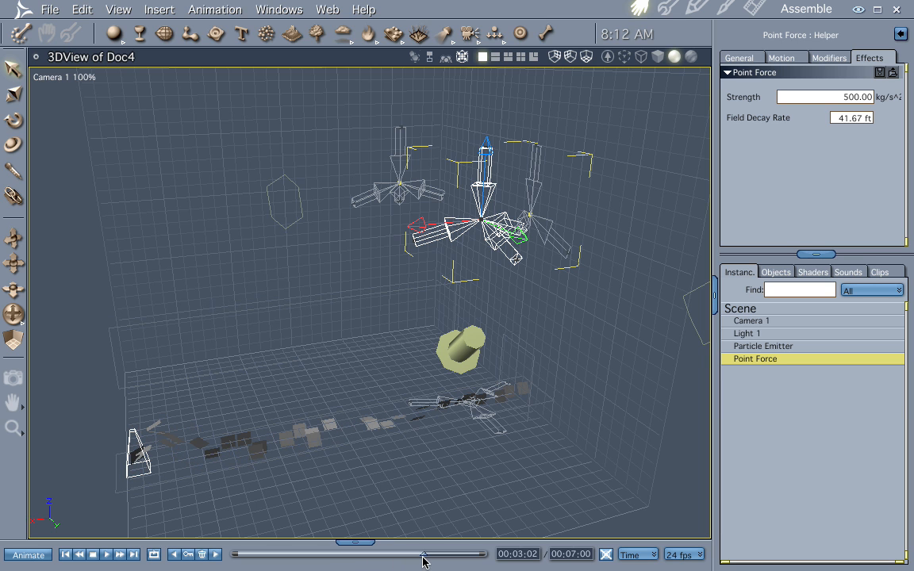
left_click_drag(425, 553, 444, 554)
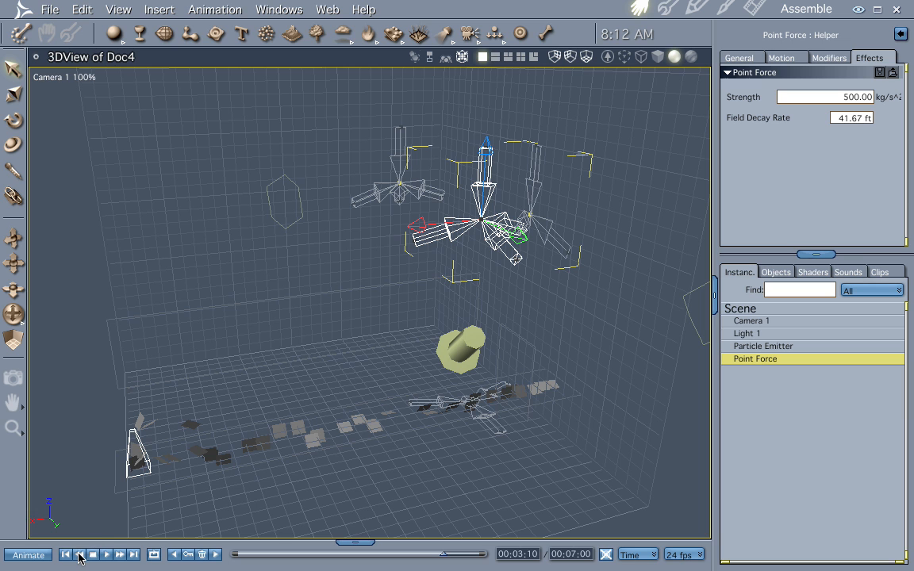
left_click(76, 556)
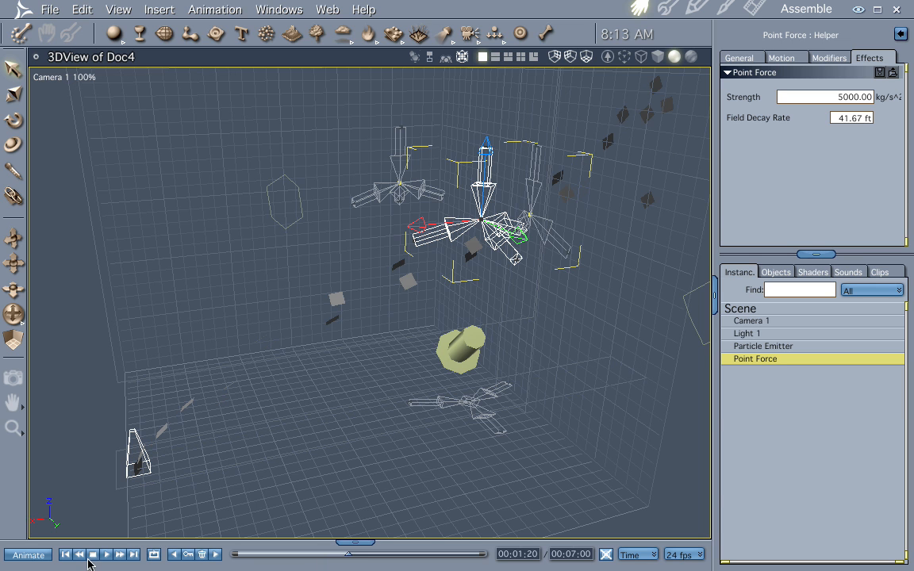
left_click(66, 552)
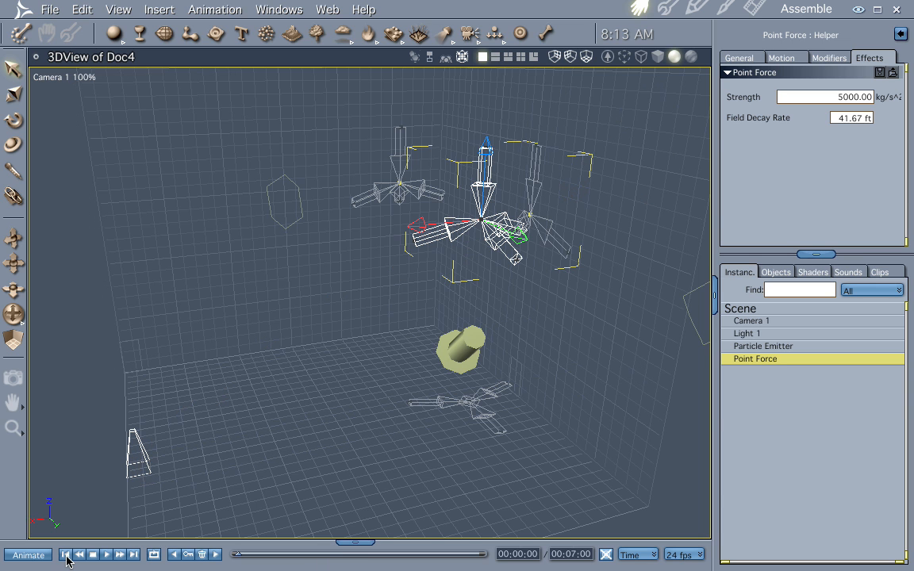
In the Render room, switch the renderer to Draft and view the next settings tab
left_click(751, 9)
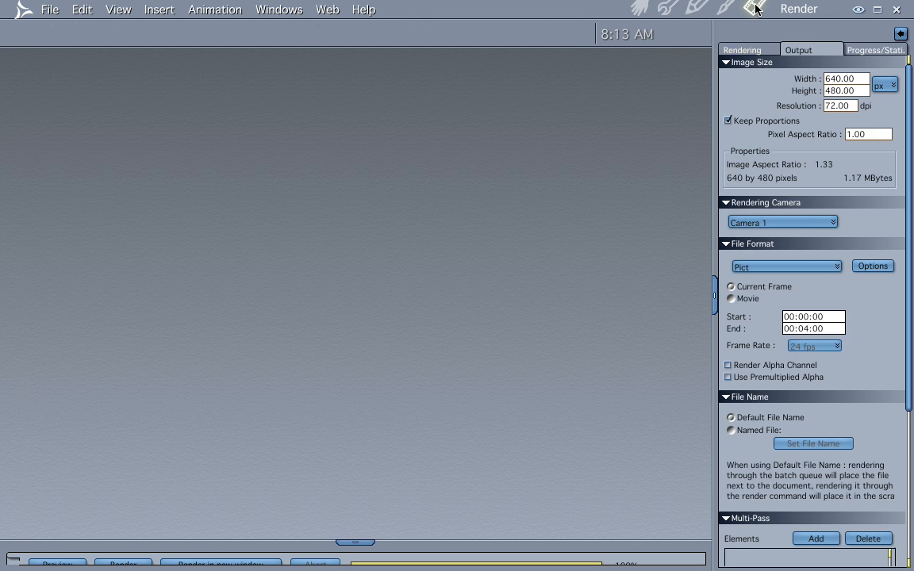
left_click(749, 49)
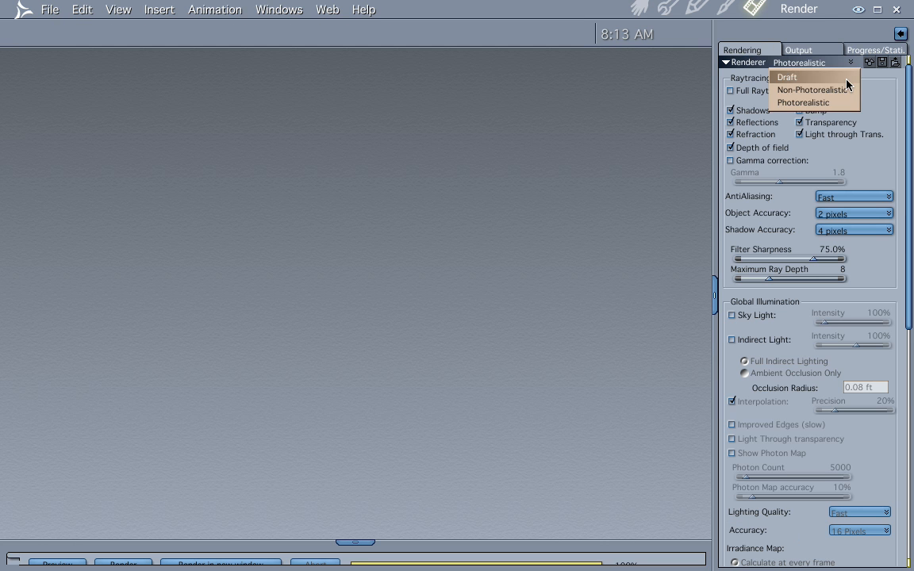
left_click(791, 77)
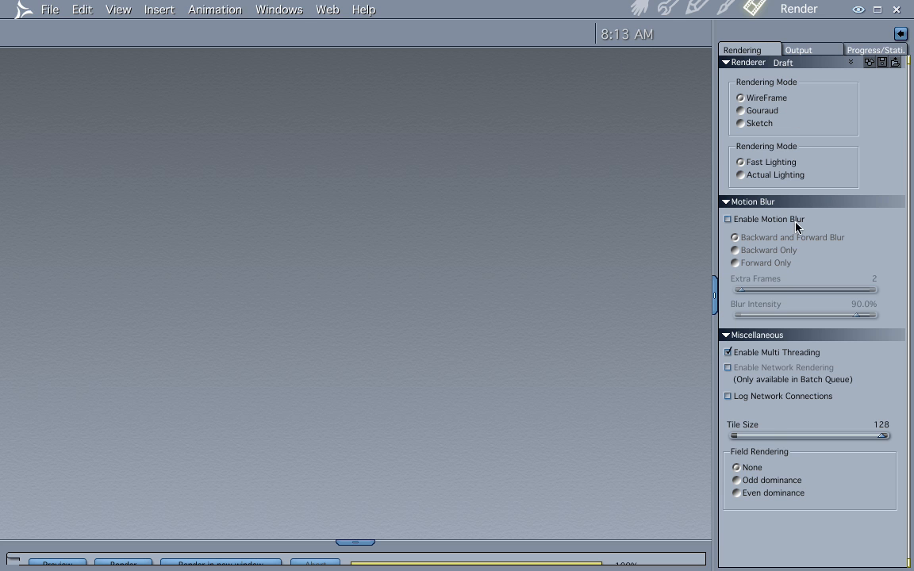
left_click(796, 49)
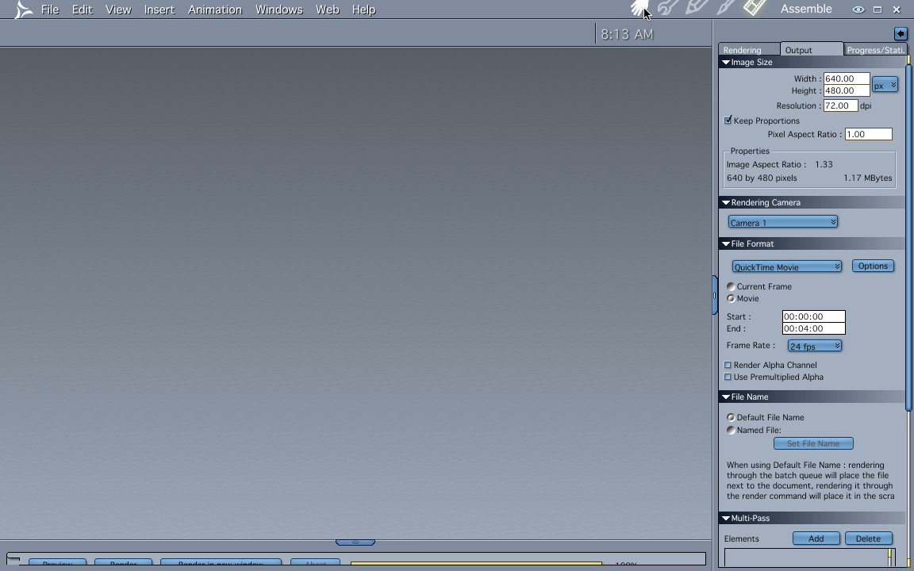
mouse_move(647, 11)
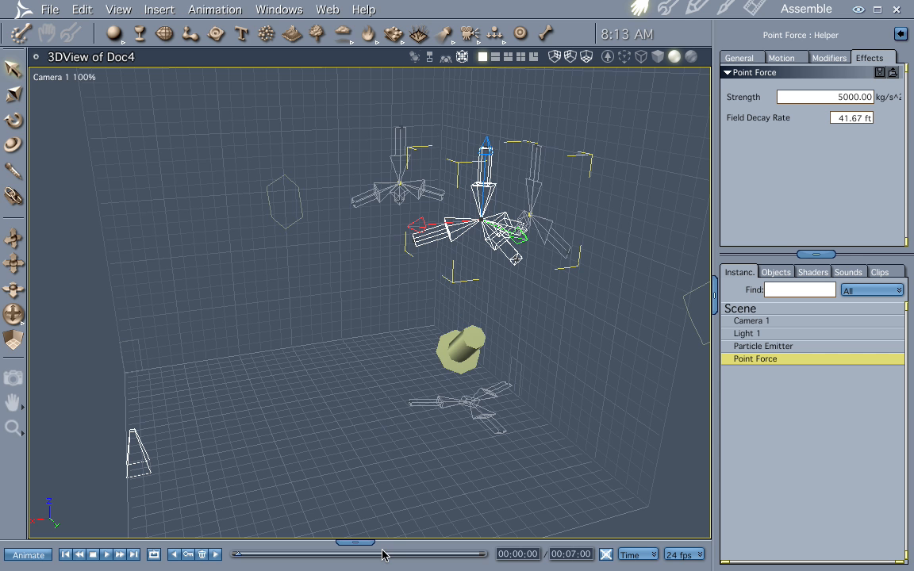
mouse_move(164, 478)
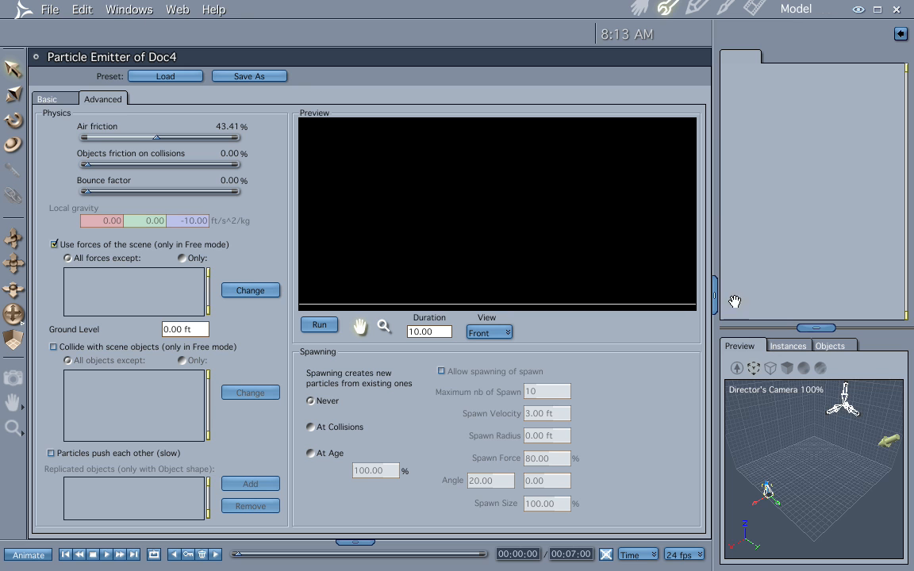
On the emitter's Basic tab, change the particle Velocity to 11.25 ft/s
left_click(48, 99)
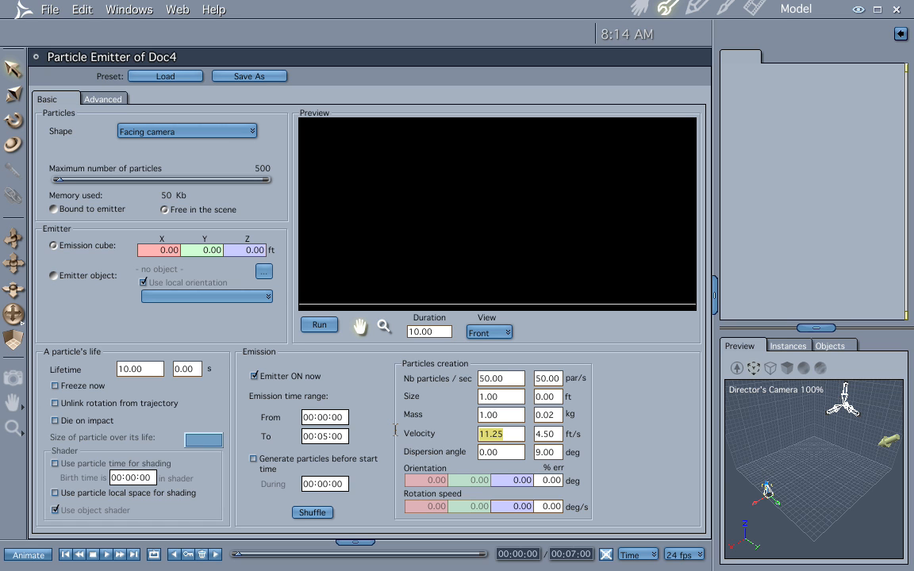
type("30")
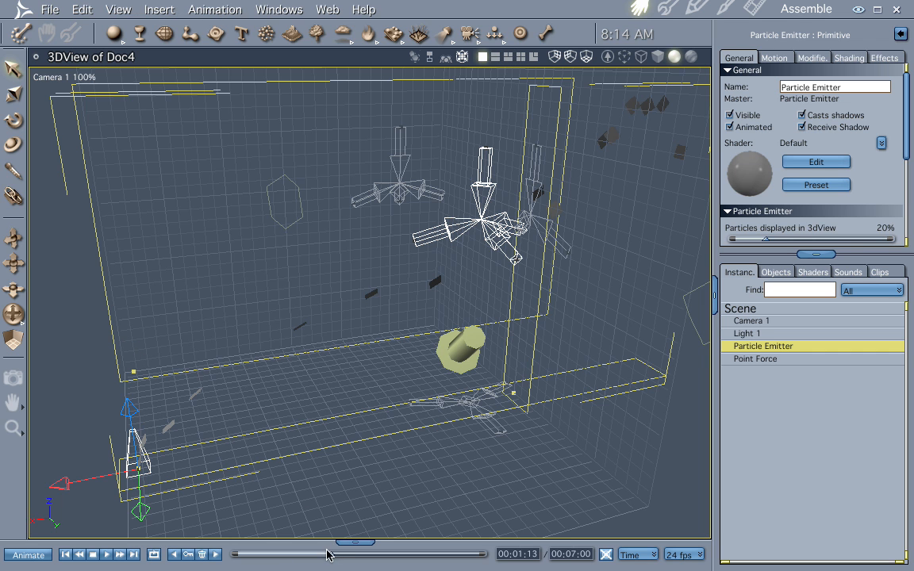
mouse_move(241, 528)
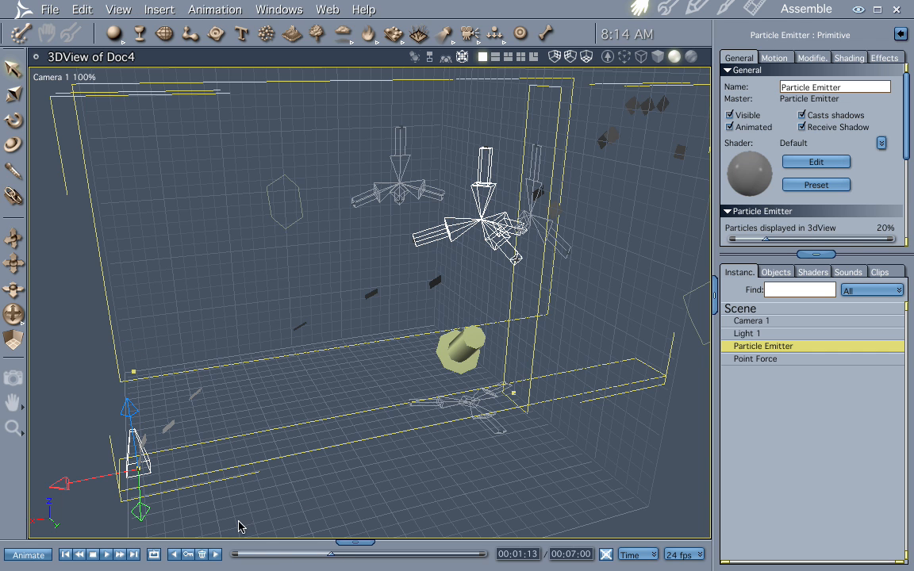
Scrub the timeline, re-enter the emitter Velocity, and reframe the camera view
left_click_drag(357, 554, 306, 554)
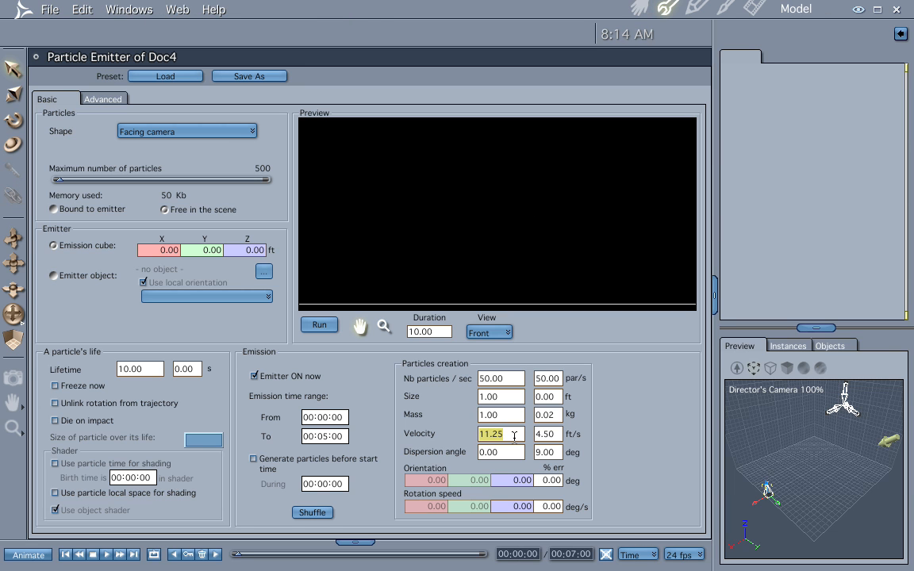
type("3")
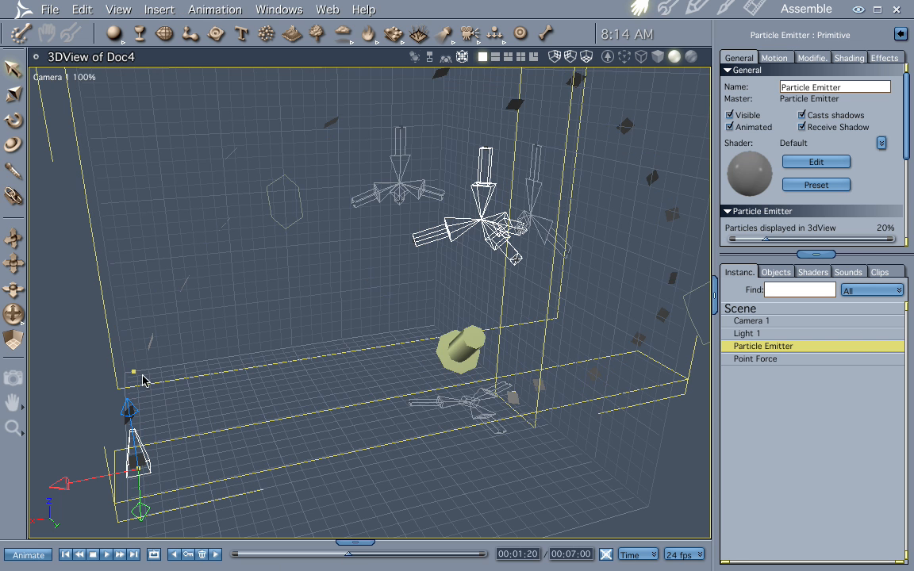
mouse_move(254, 182)
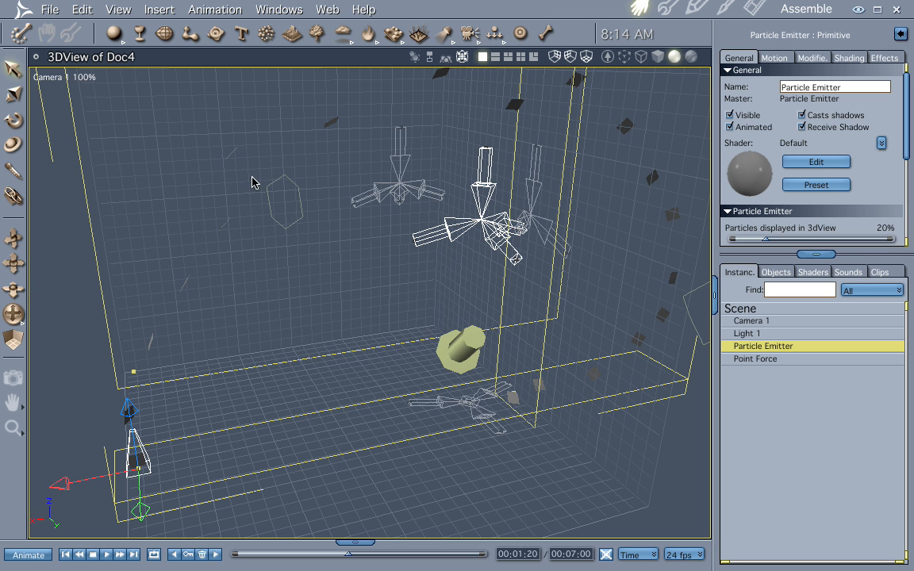
mouse_move(470, 345)
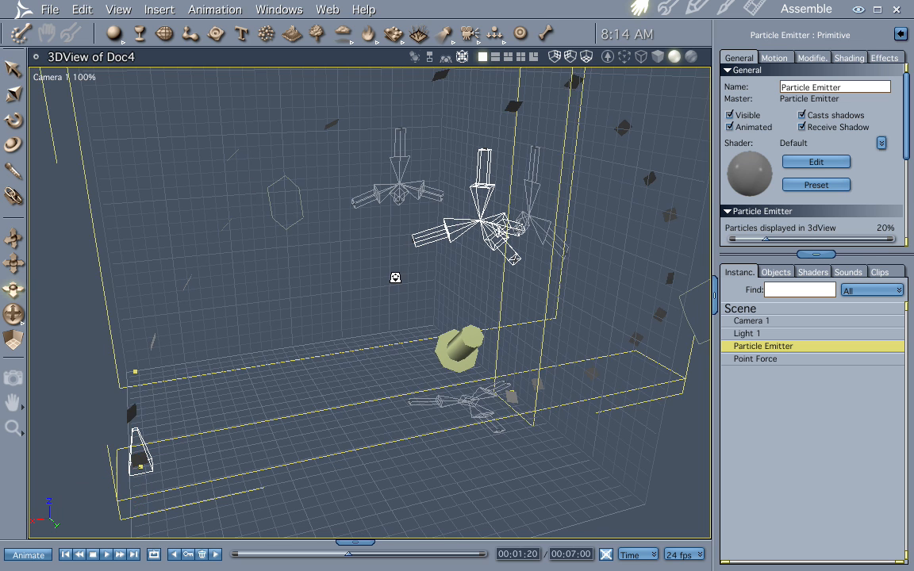
left_click_drag(395, 278, 429, 386)
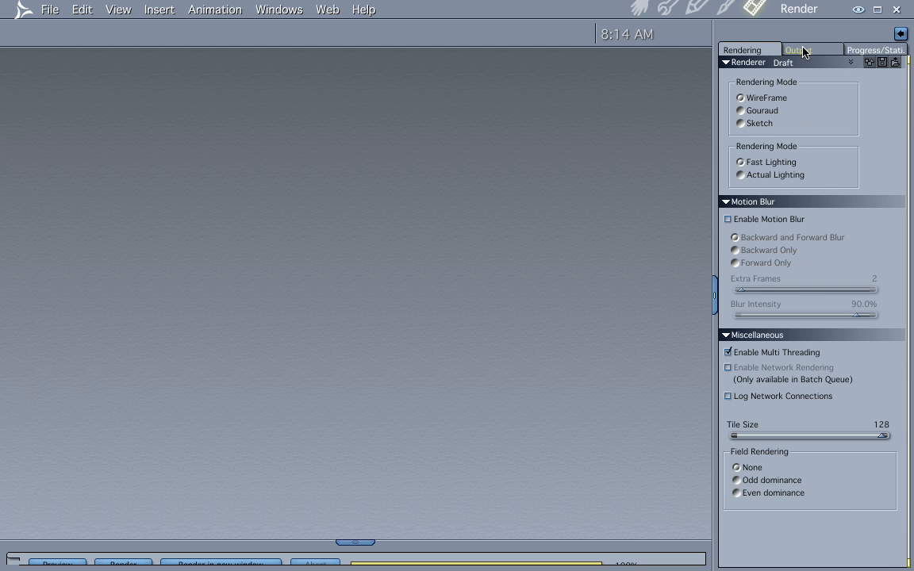
Confirm the Output tab renders a Pict current-frame image, then return to Assemble
left_click(804, 51)
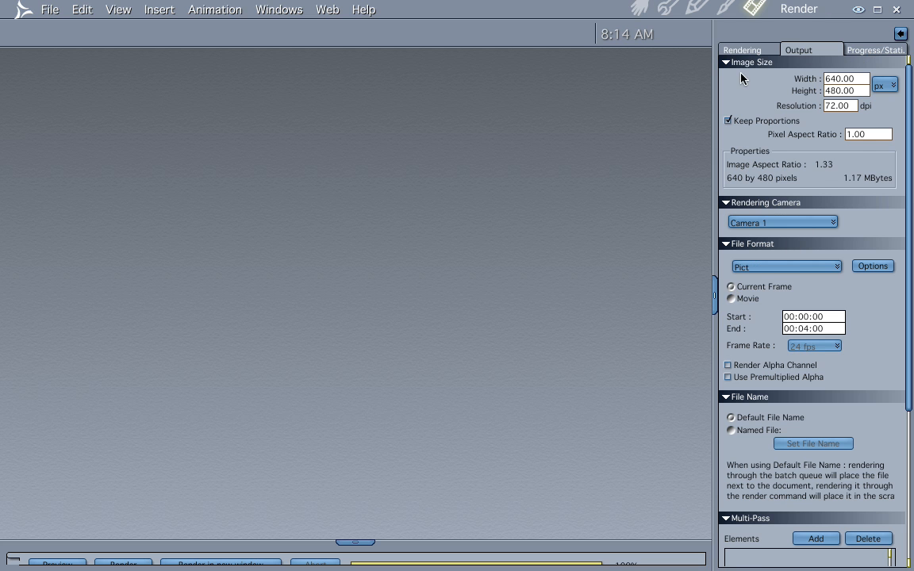
left_click(749, 49)
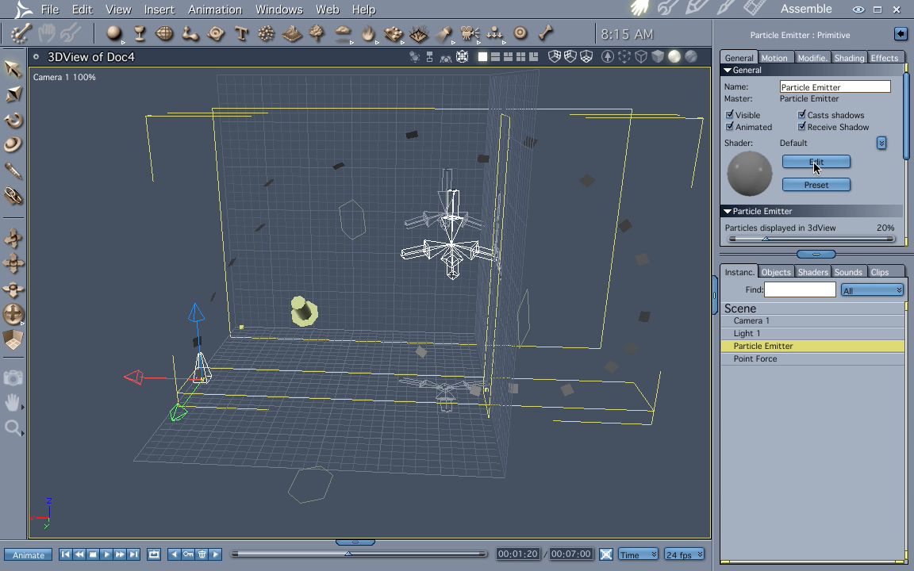
Set the shader's Color channel to a Texture Map loaded from glare.tif
left_click(816, 162)
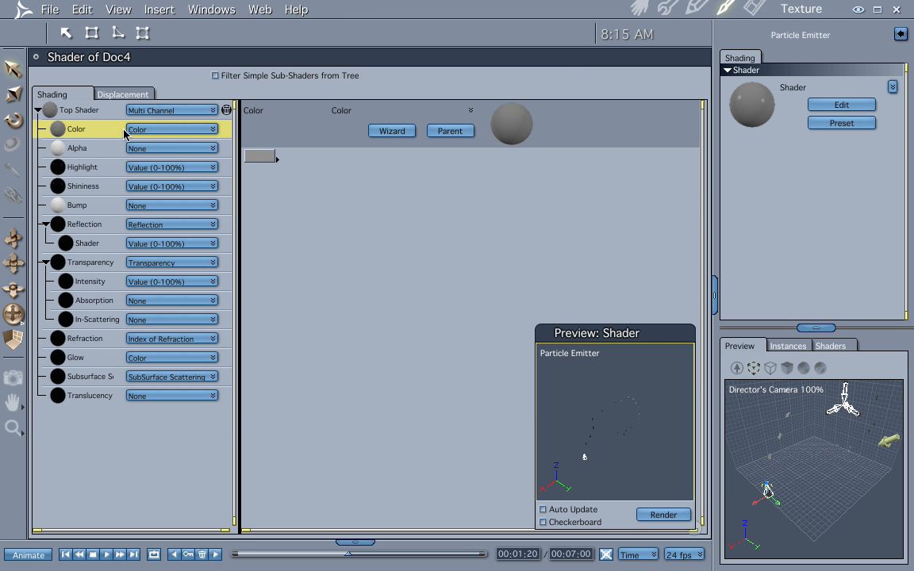
left_click(171, 128)
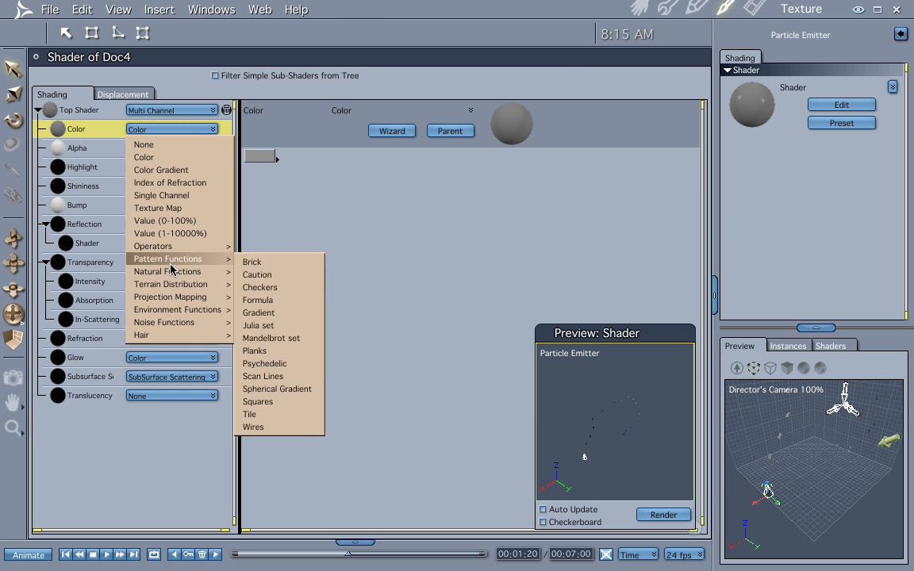
mouse_move(174, 203)
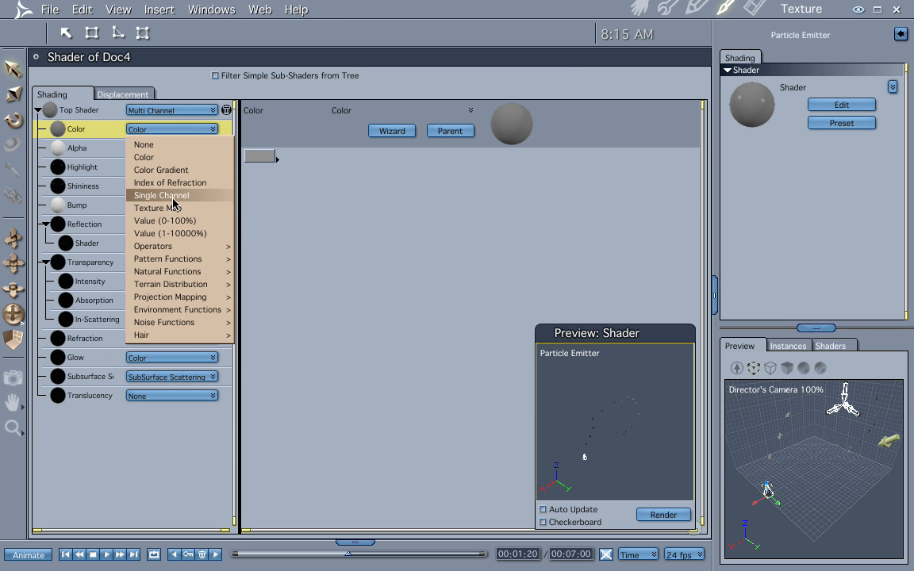
left_click(156, 208)
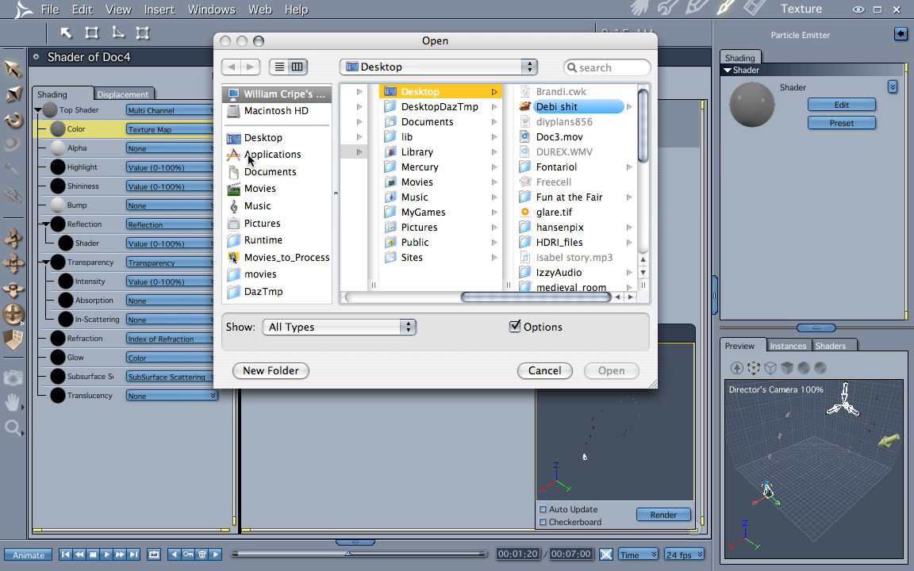
left_click(554, 212)
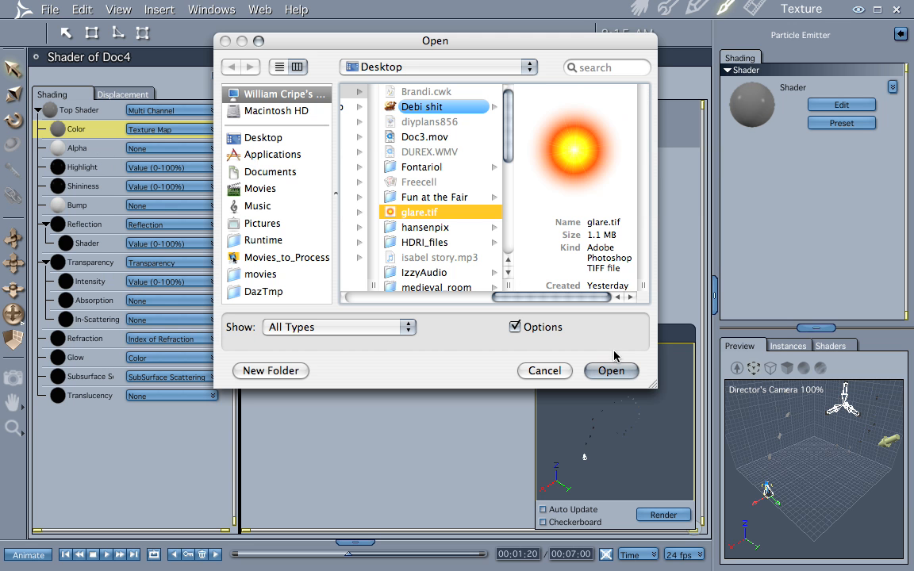
left_click(611, 370)
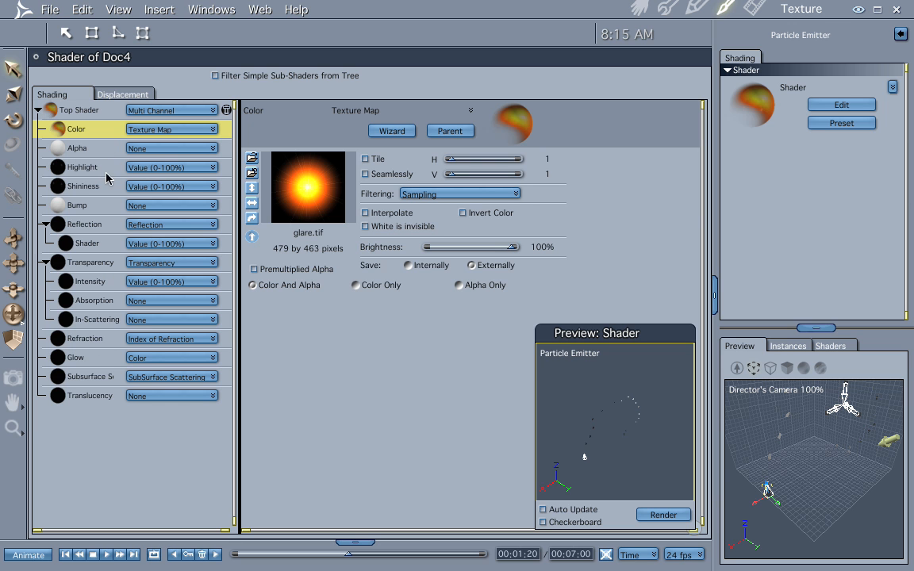
right_click(76, 357)
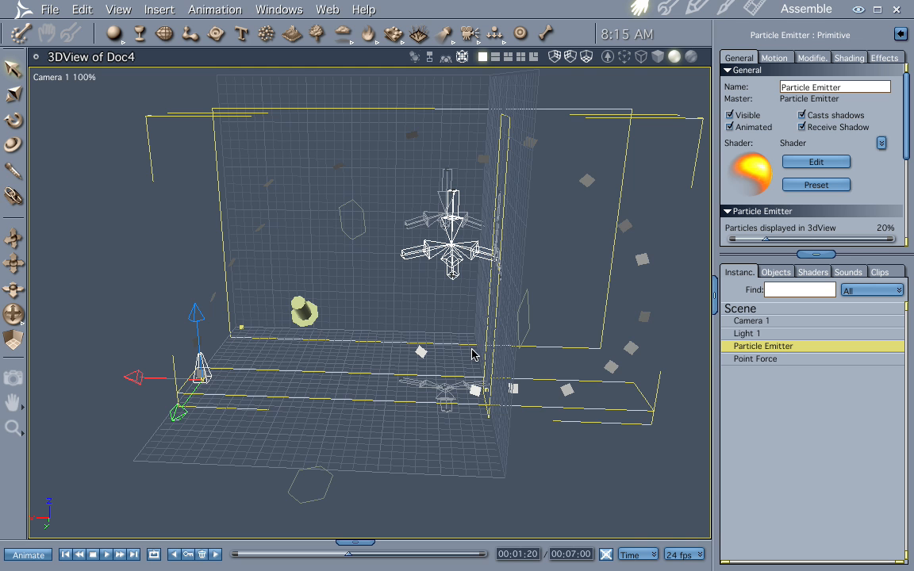
mouse_move(526, 258)
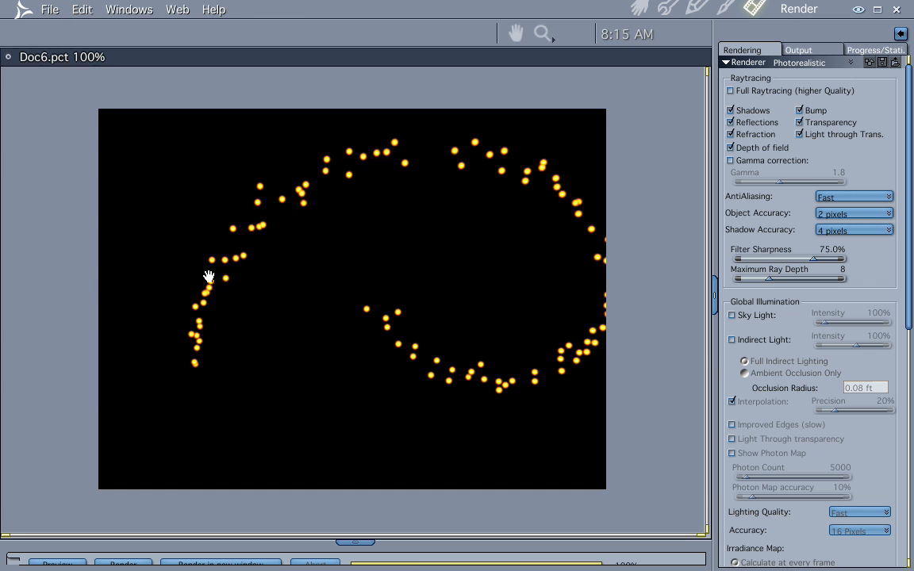
mouse_move(586, 254)
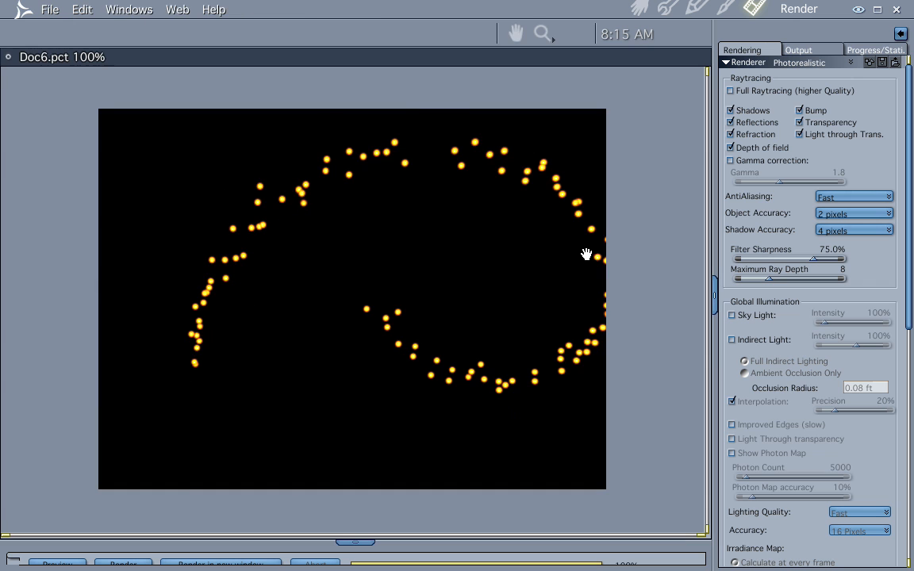